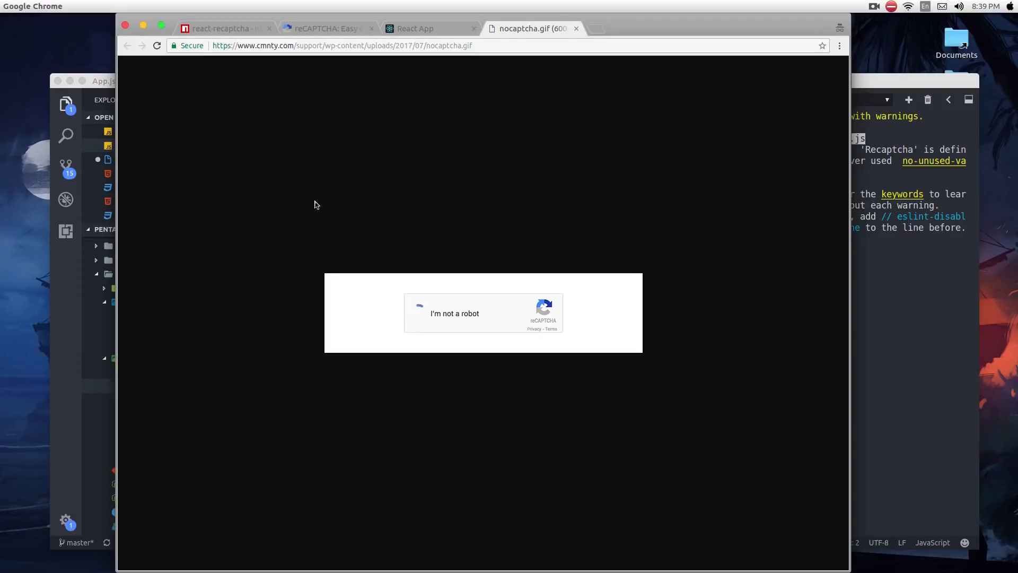
- Watch the nocaptcha.gif reCAPTCHA demo, then bring up the react-recaptcha npm package page
{"action": "left_click", "coordinate": [420, 313]}
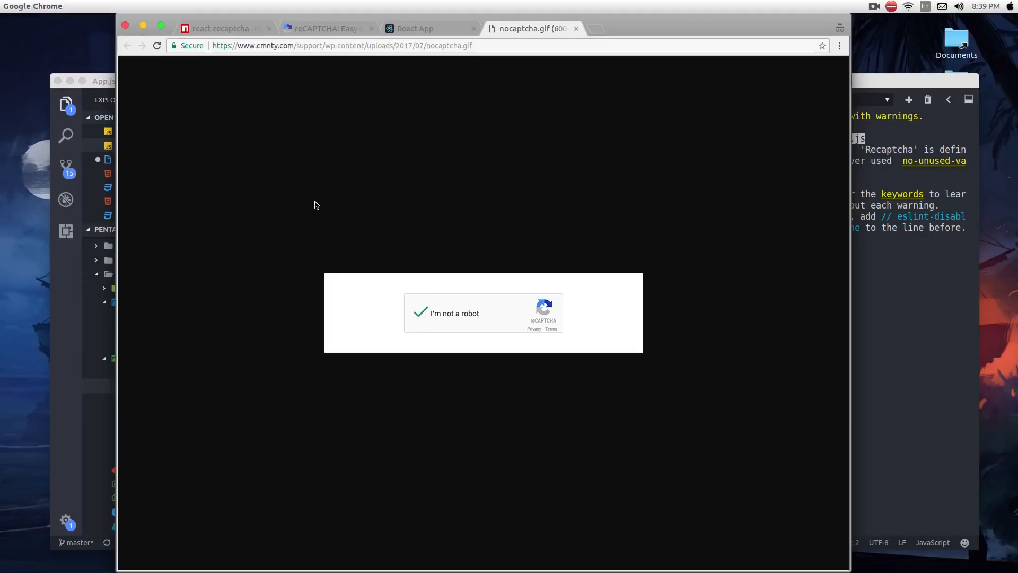
{"action": "left_click", "coordinate": [420, 313]}
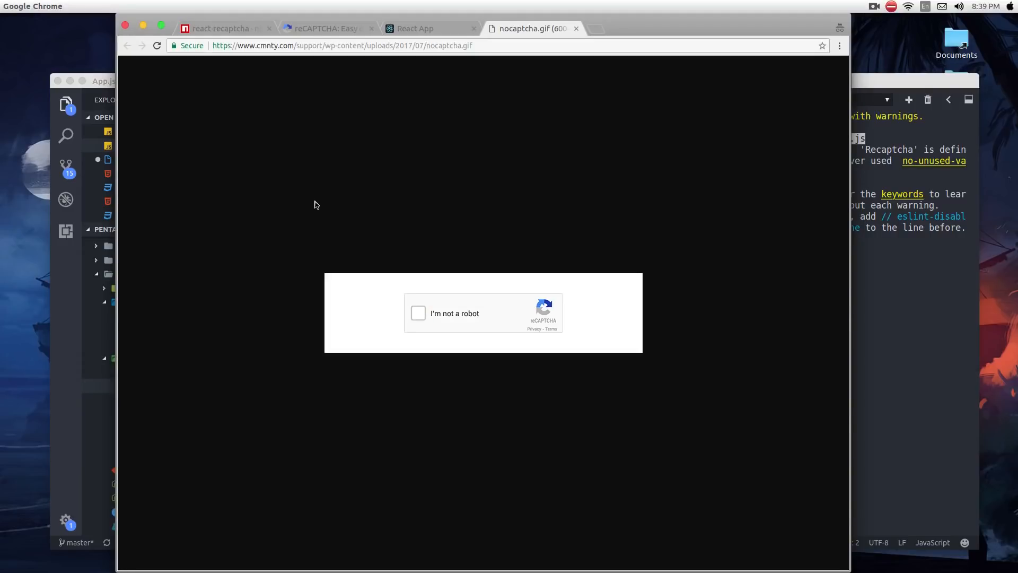
{"action": "left_click", "coordinate": [418, 313]}
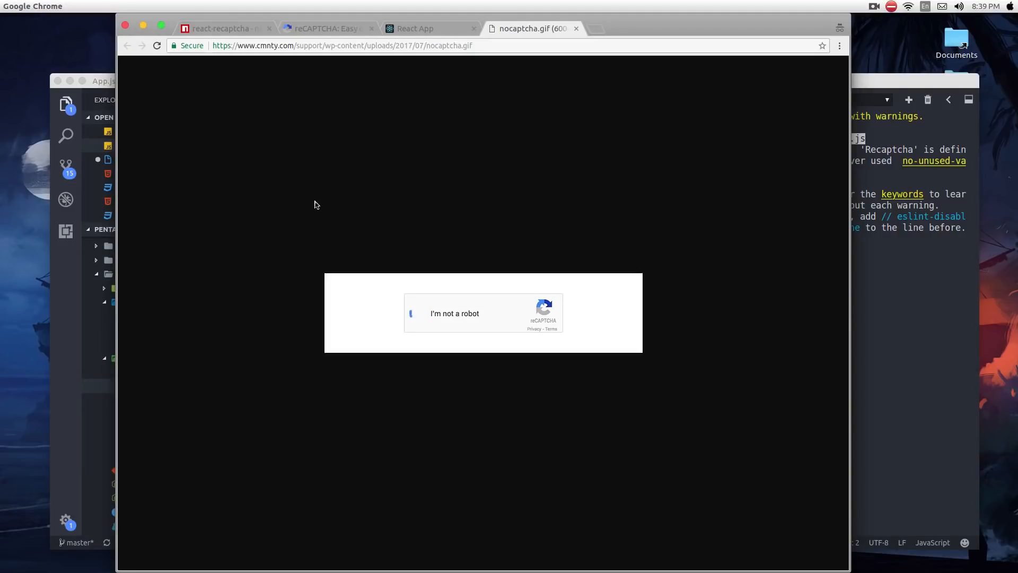
{"action": "left_click", "coordinate": [414, 313]}
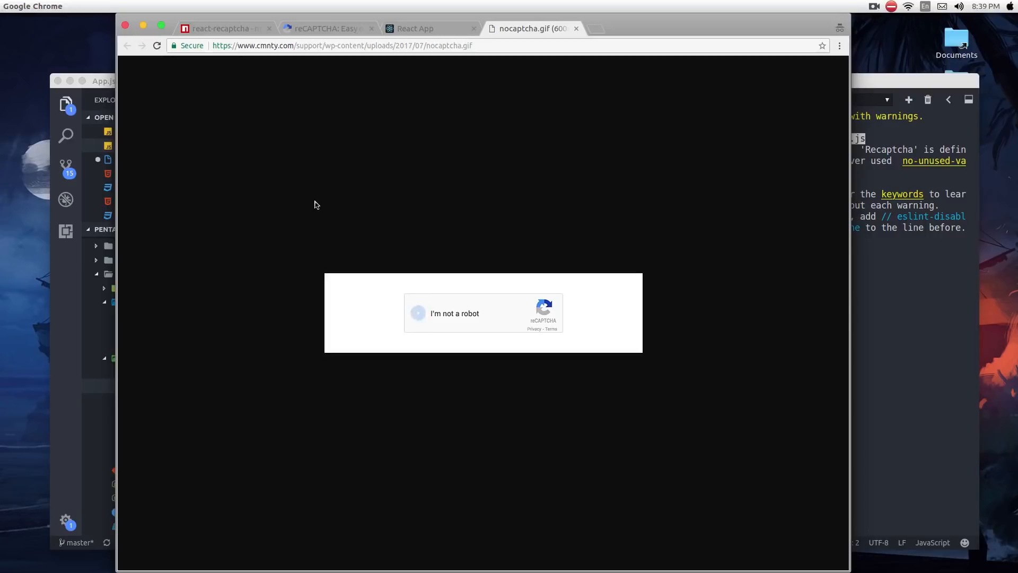
{"action": "left_click", "coordinate": [418, 313]}
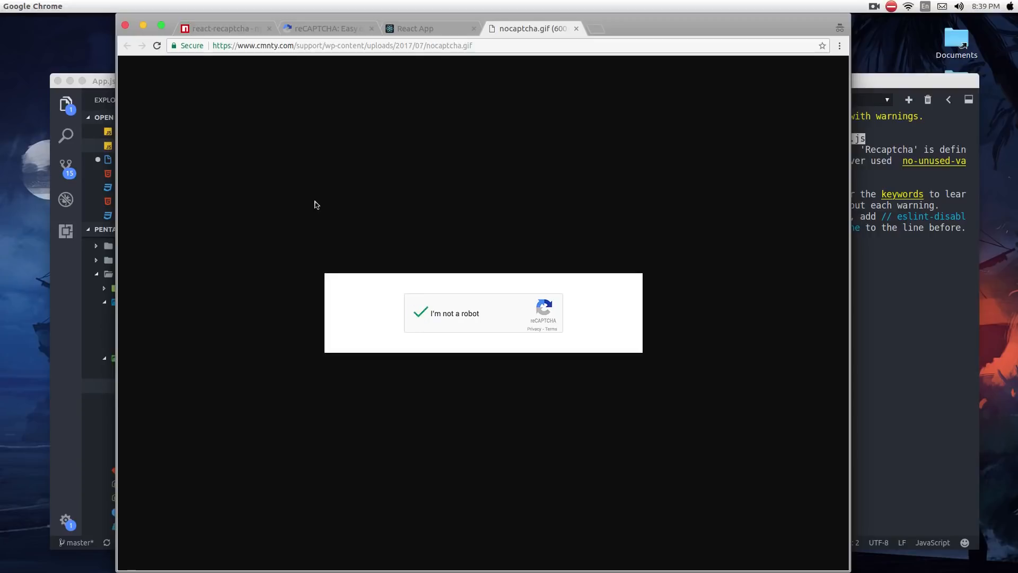
{"action": "left_click", "coordinate": [420, 313]}
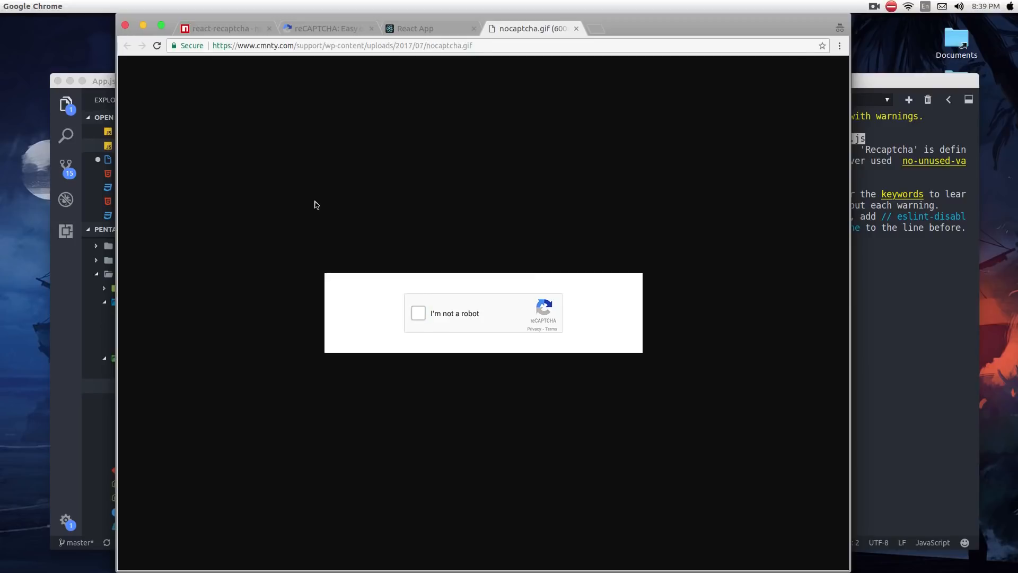
{"action": "left_click", "coordinate": [418, 313]}
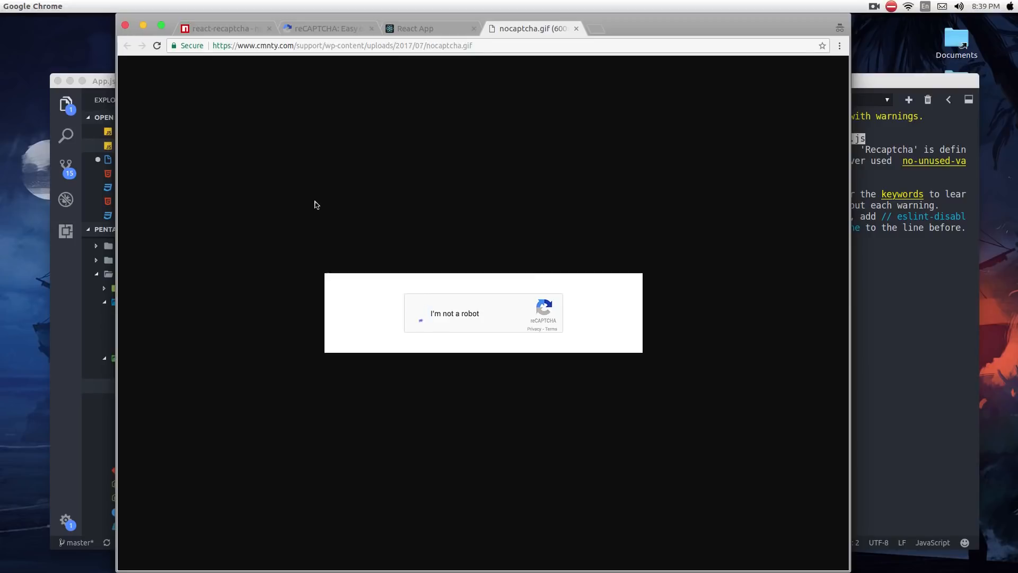
{"action": "left_click", "coordinate": [419, 313]}
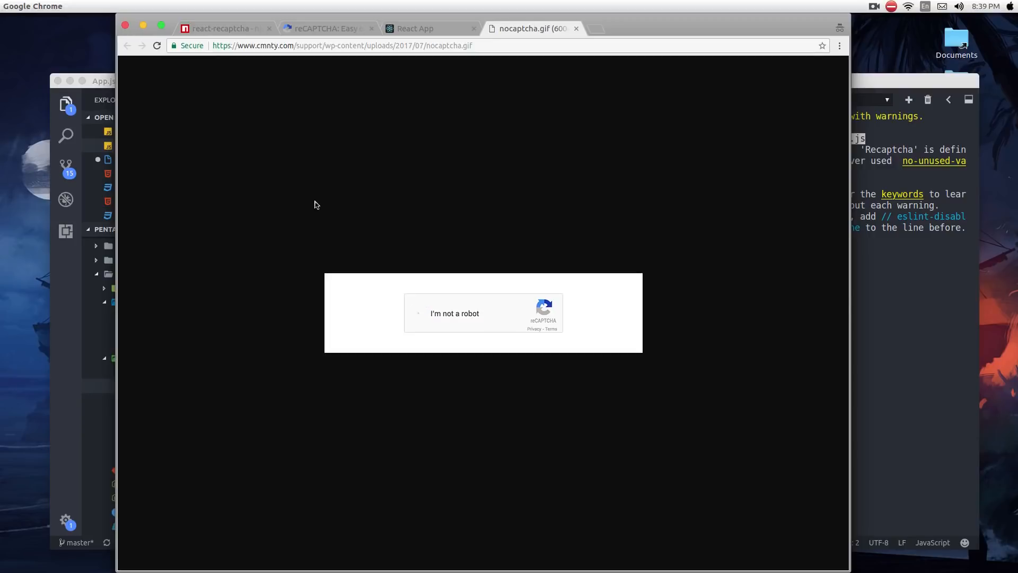
{"action": "left_click", "coordinate": [419, 313]}
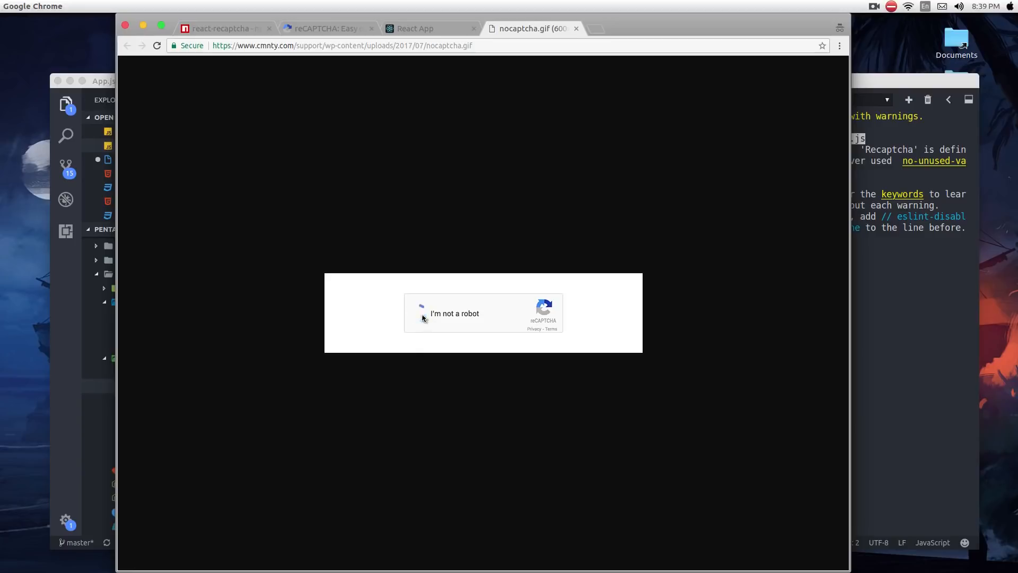
{"action": "left_click", "coordinate": [422, 313]}
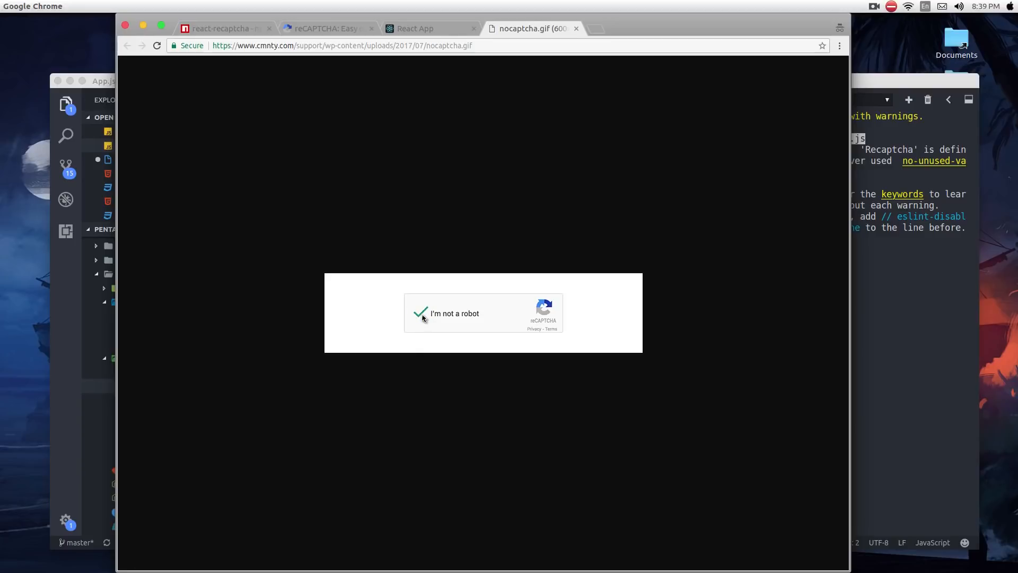
{"action": "left_click", "coordinate": [420, 313]}
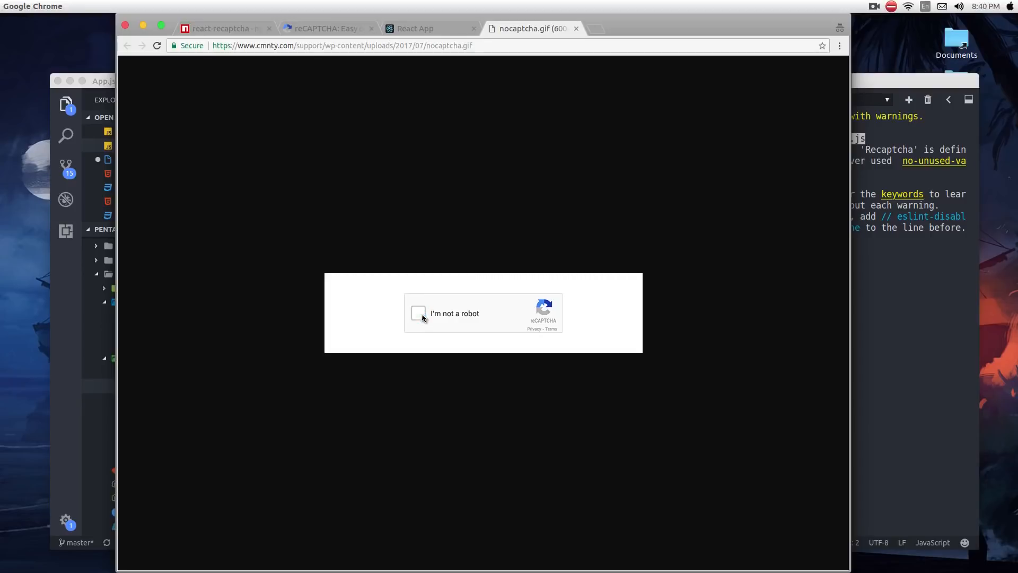
{"action": "left_click", "coordinate": [418, 313]}
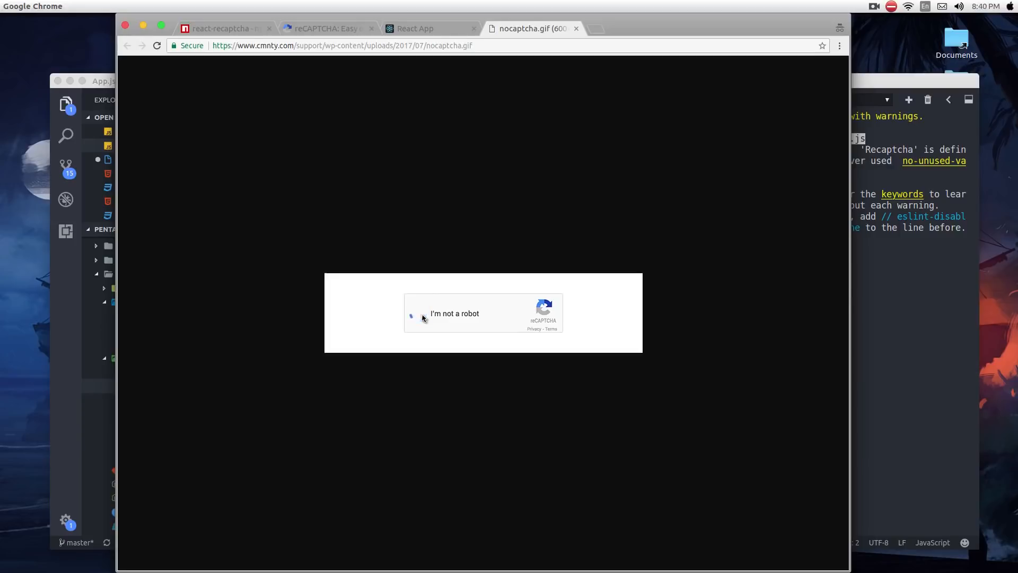
{"action": "left_click", "coordinate": [413, 313]}
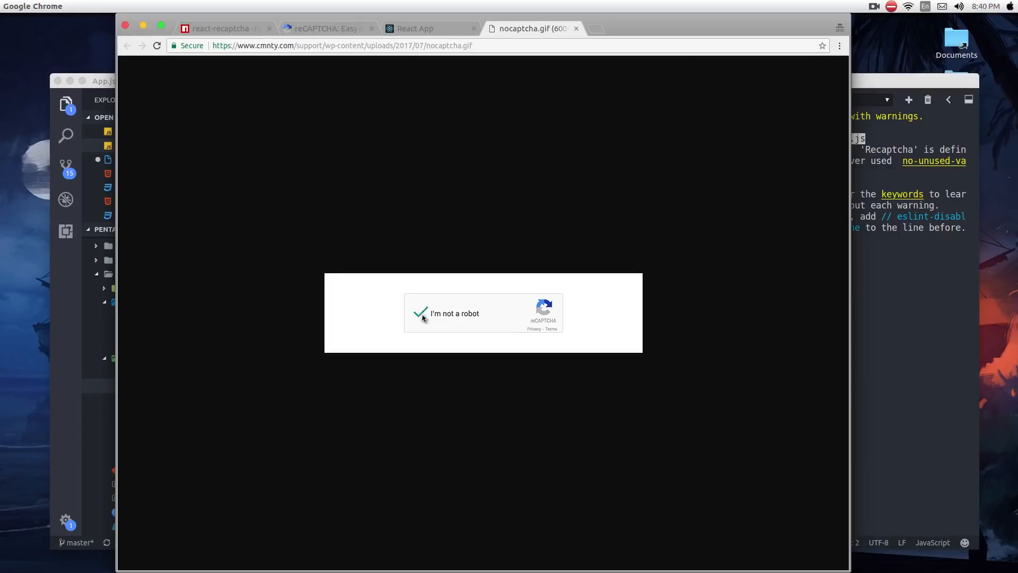
{"action": "left_click", "coordinate": [420, 313]}
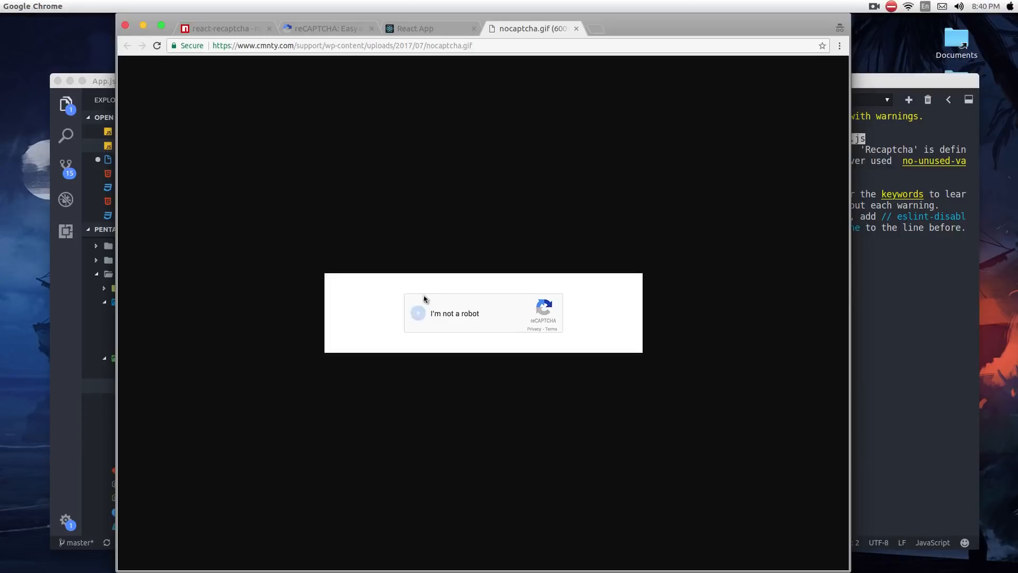
{"action": "left_click", "coordinate": [418, 313]}
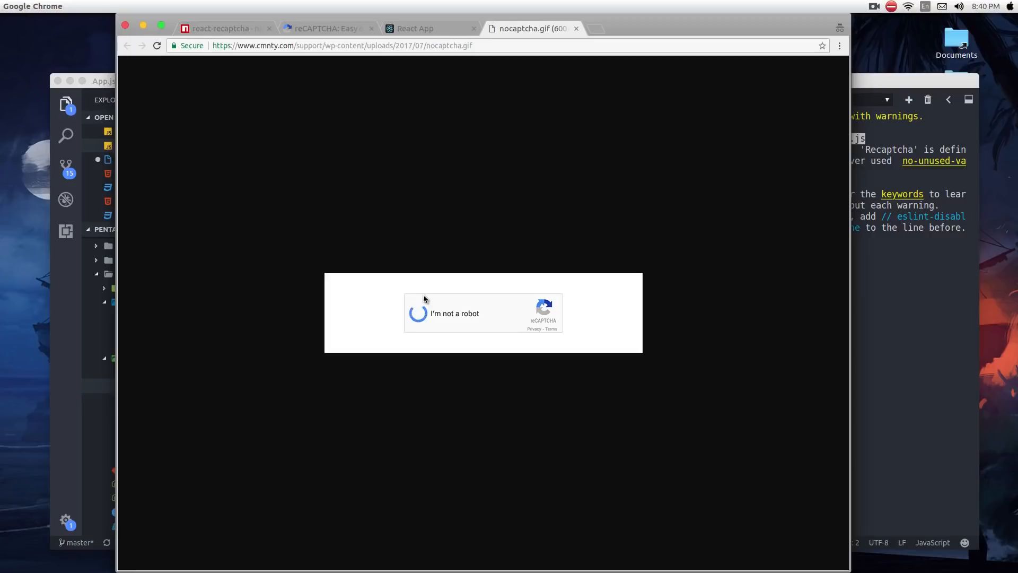
{"action": "left_click", "coordinate": [417, 313]}
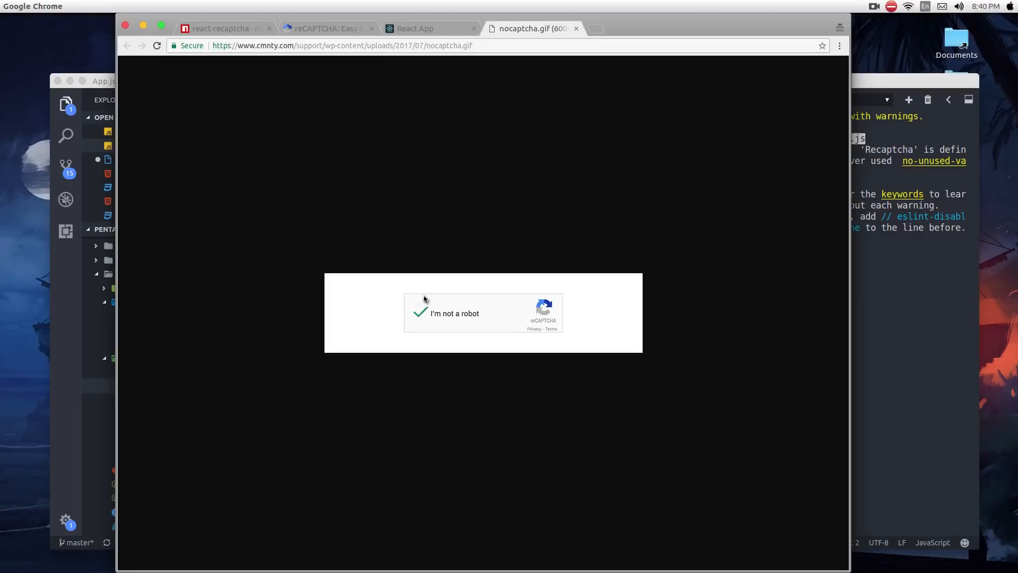
{"action": "left_click", "coordinate": [420, 313]}
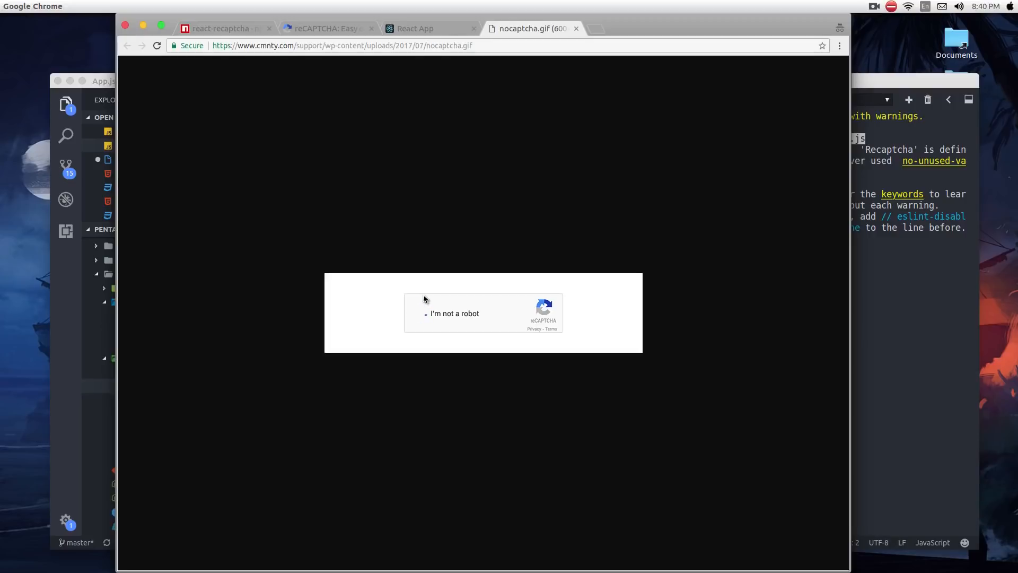
{"action": "left_click", "coordinate": [220, 27]}
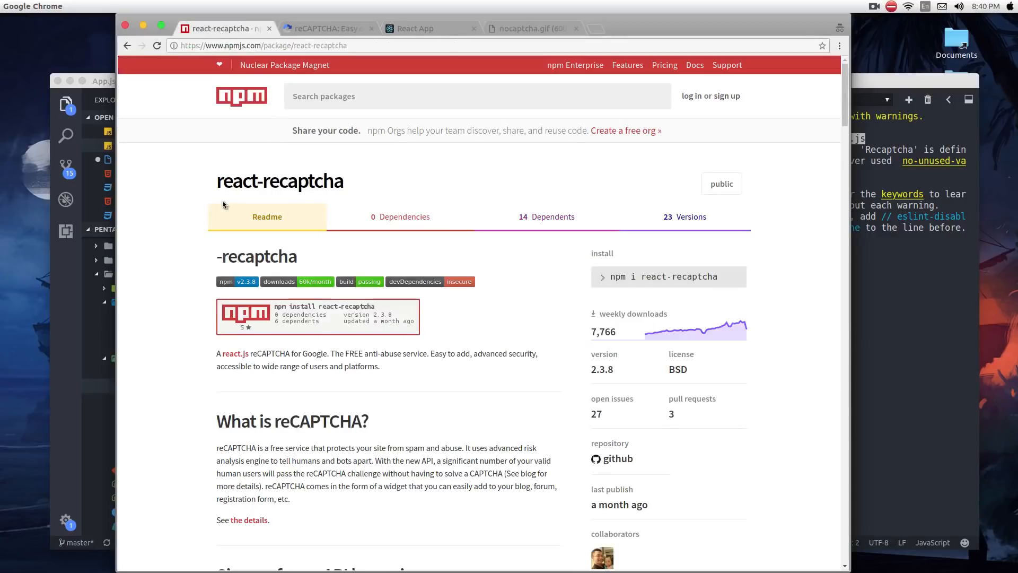
- Select the react-recaptcha package name and scroll through its readme
{"action": "double_click", "coordinate": [280, 181]}
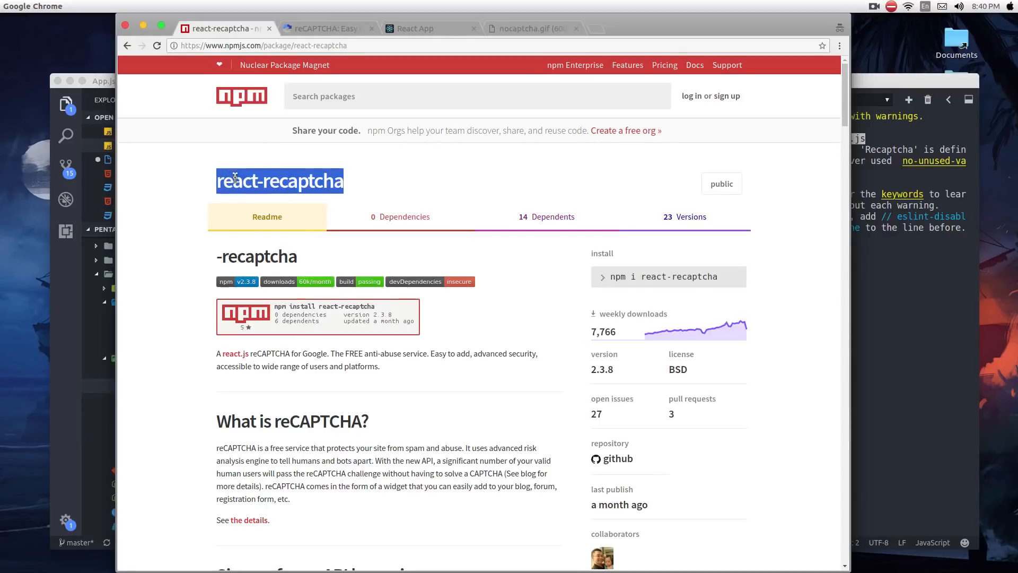
{"action": "mouse_move", "coordinate": [406, 193]}
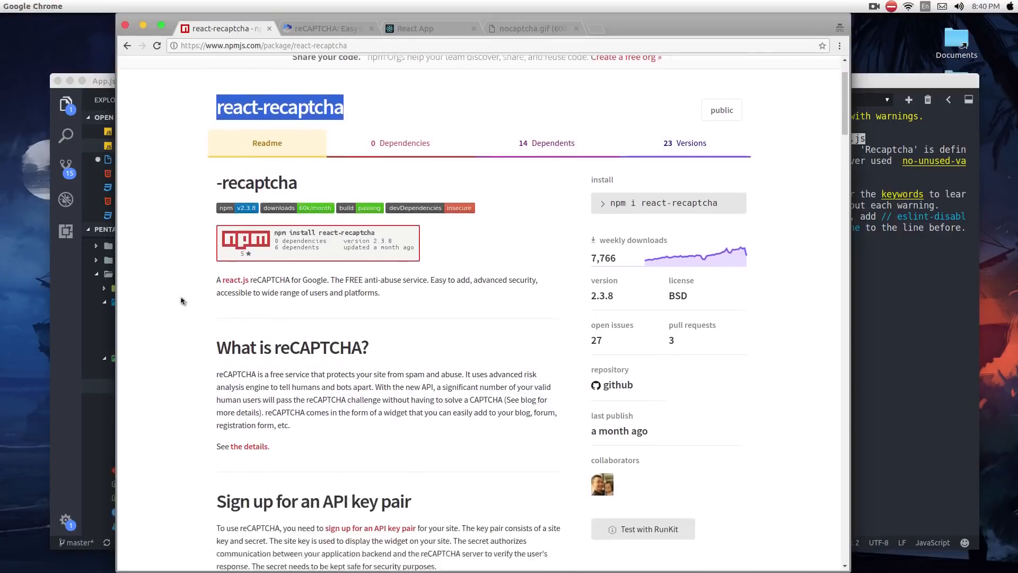
{"action": "scroll", "scroll_direction": "down", "scroll_amount": 3}
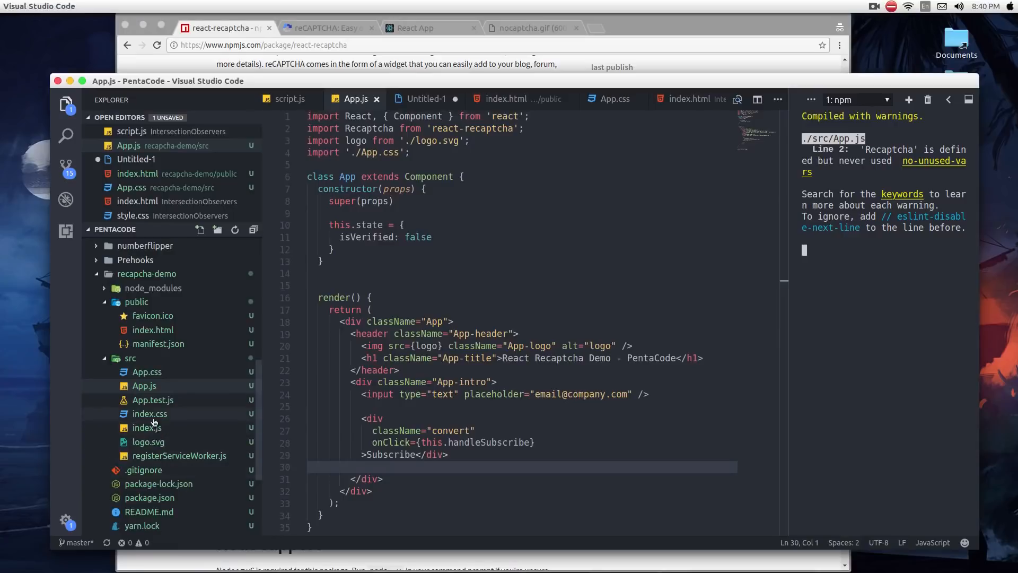
- Show package.json listing the react-recaptcha ^2.3.8 dependency
{"action": "left_click", "coordinate": [148, 497]}
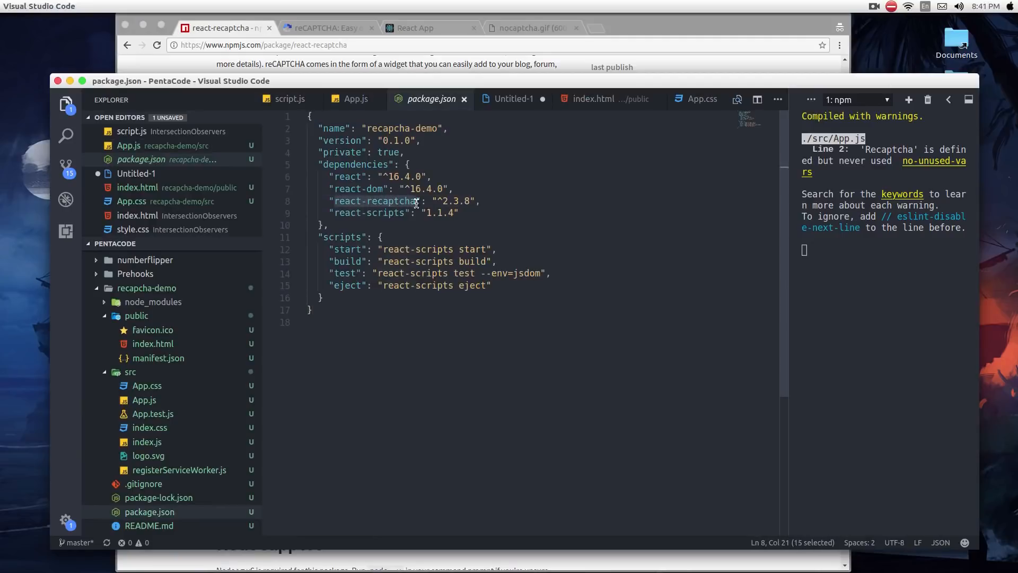
{"action": "mouse_move", "coordinate": [182, 370]}
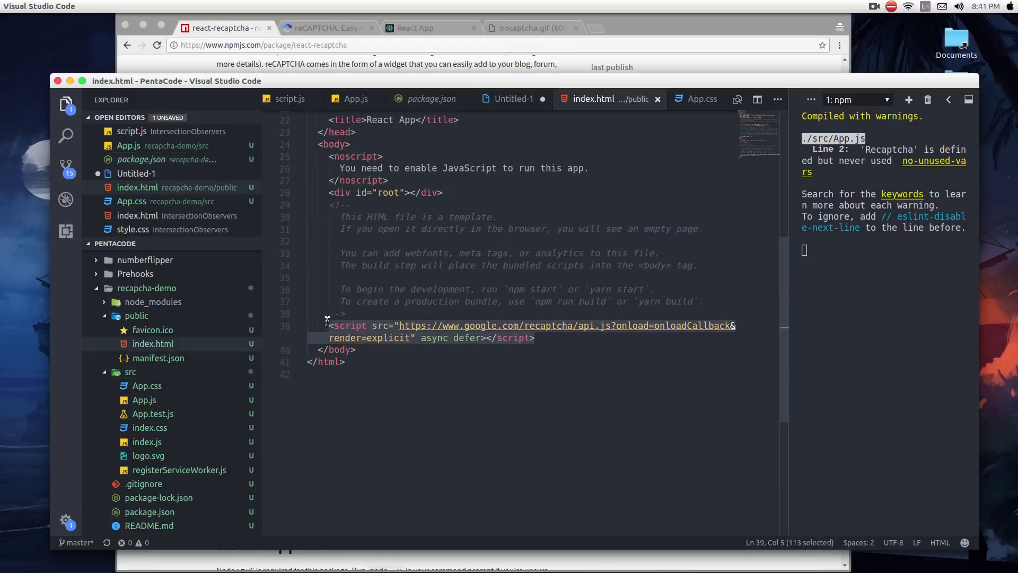
{"action": "mouse_move", "coordinate": [442, 329]}
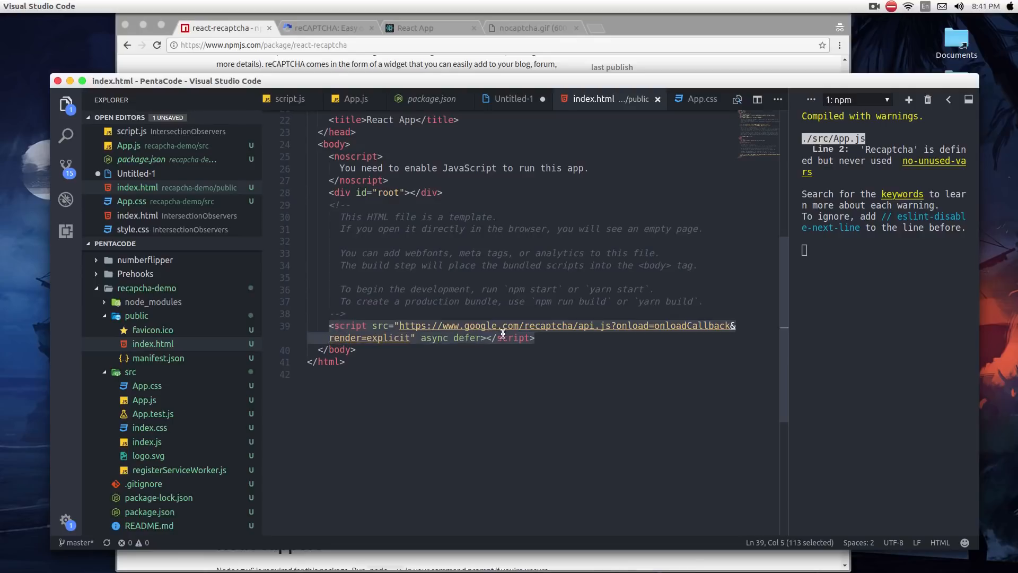
{"action": "mouse_move", "coordinate": [597, 326]}
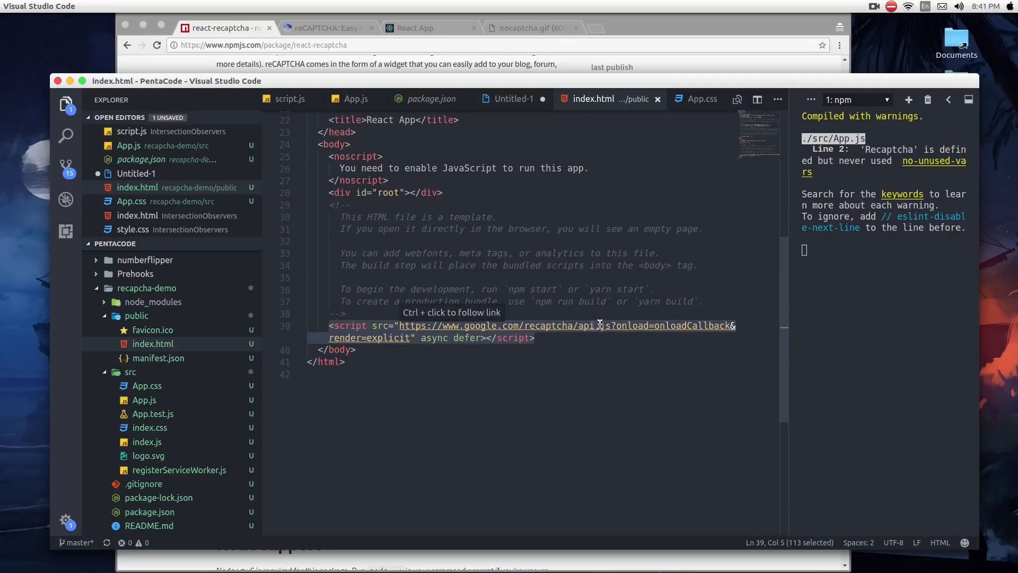
{"action": "mouse_move", "coordinate": [691, 325]}
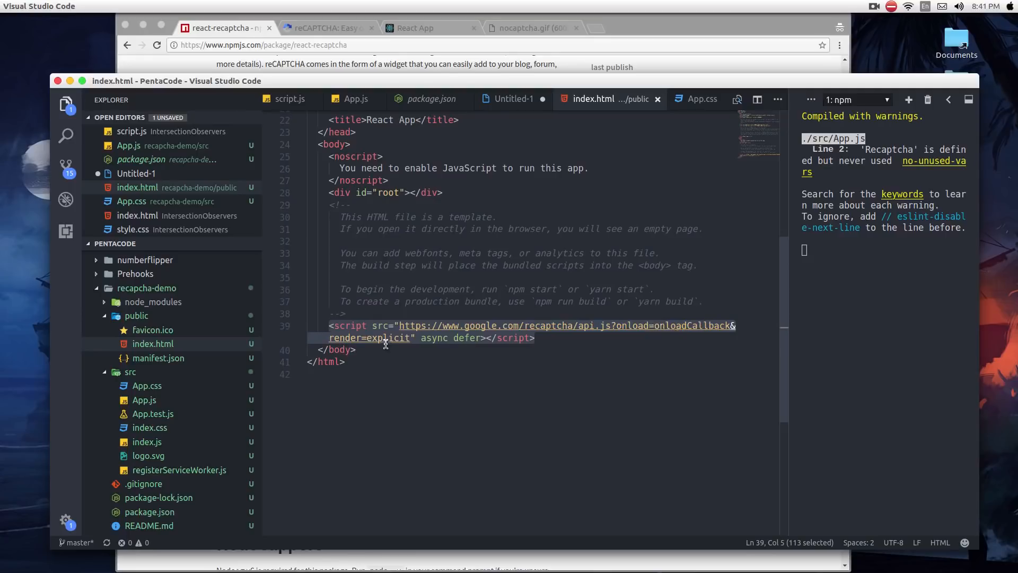
{"action": "mouse_move", "coordinate": [384, 343]}
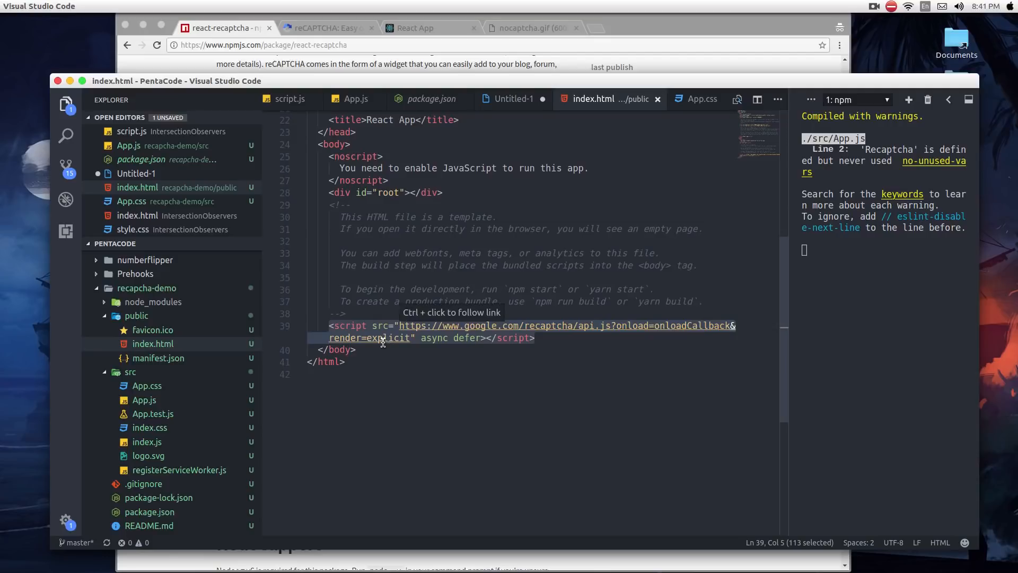
{"action": "mouse_move", "coordinate": [549, 338]}
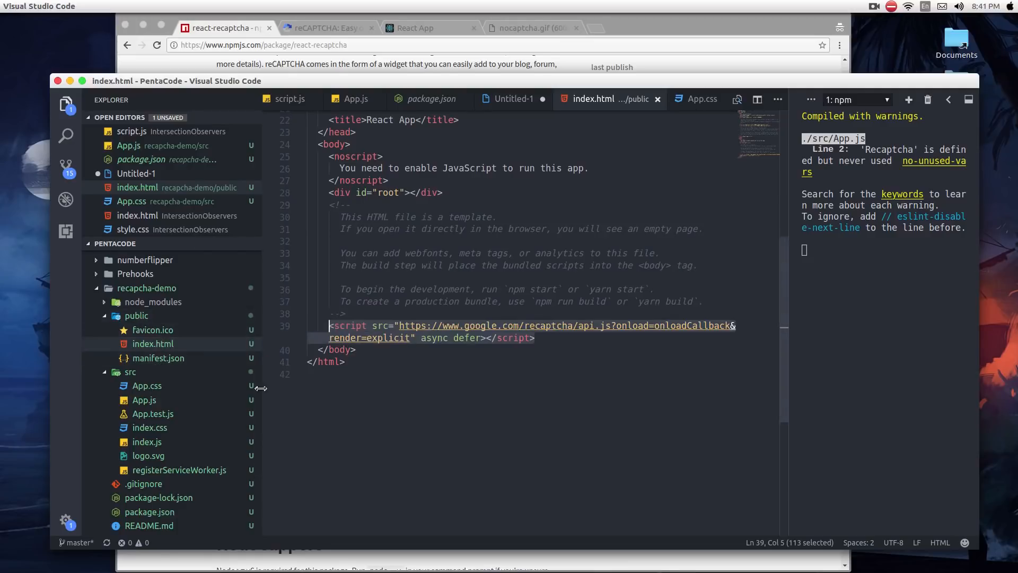
- Return to App.js after the reCAPTCHA api.js script tag is in index.html
{"action": "left_click", "coordinate": [351, 99]}
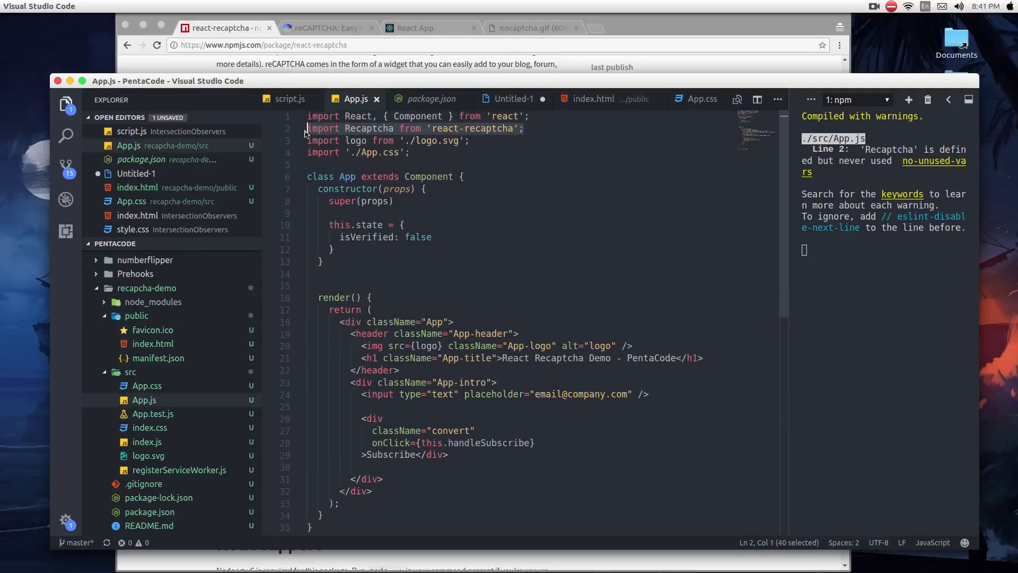
{"action": "mouse_move", "coordinate": [503, 128]}
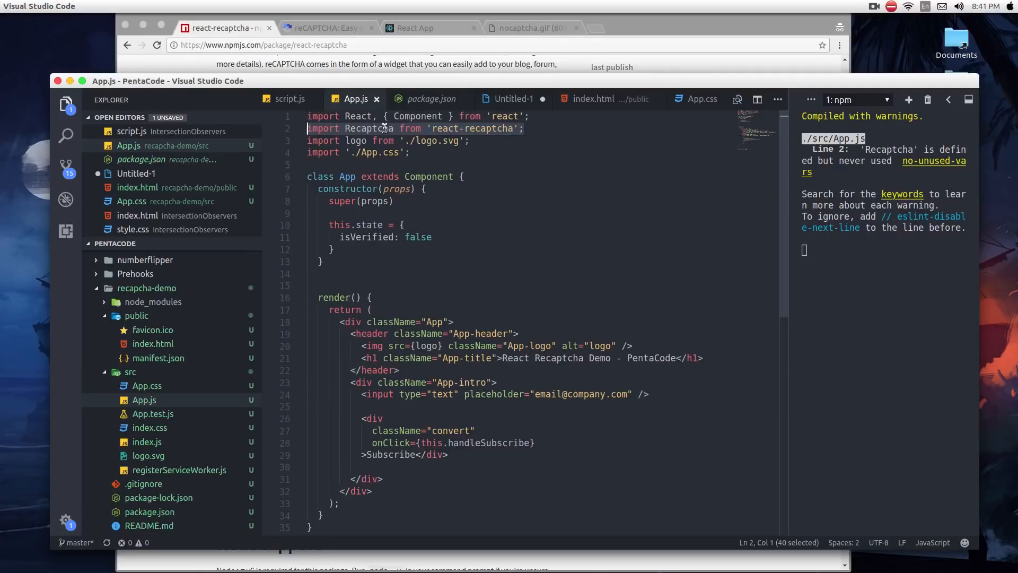
{"action": "double_click", "coordinate": [373, 128]}
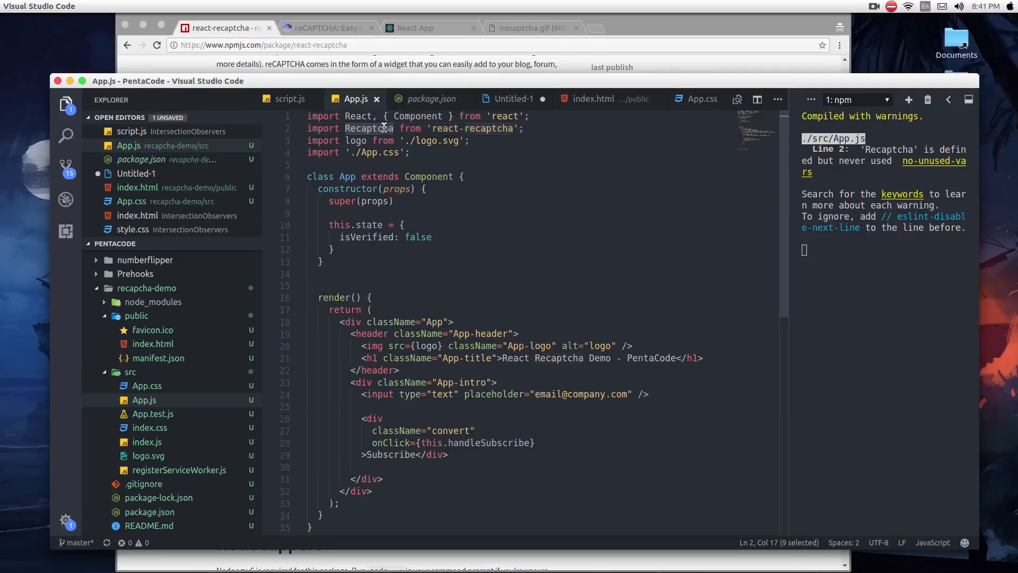
{"action": "left_click", "coordinate": [447, 274]}
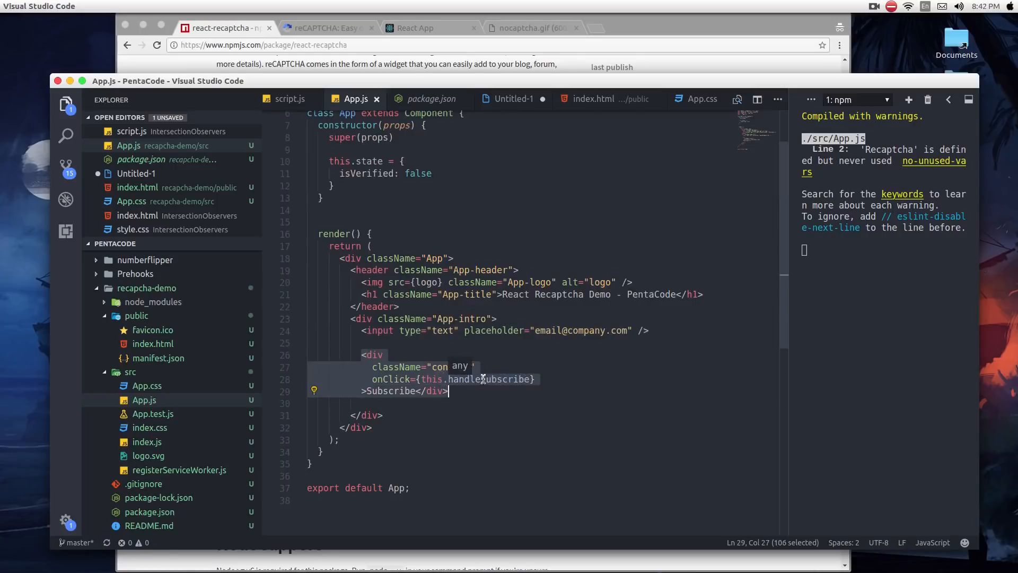
{"action": "mouse_move", "coordinate": [487, 380]}
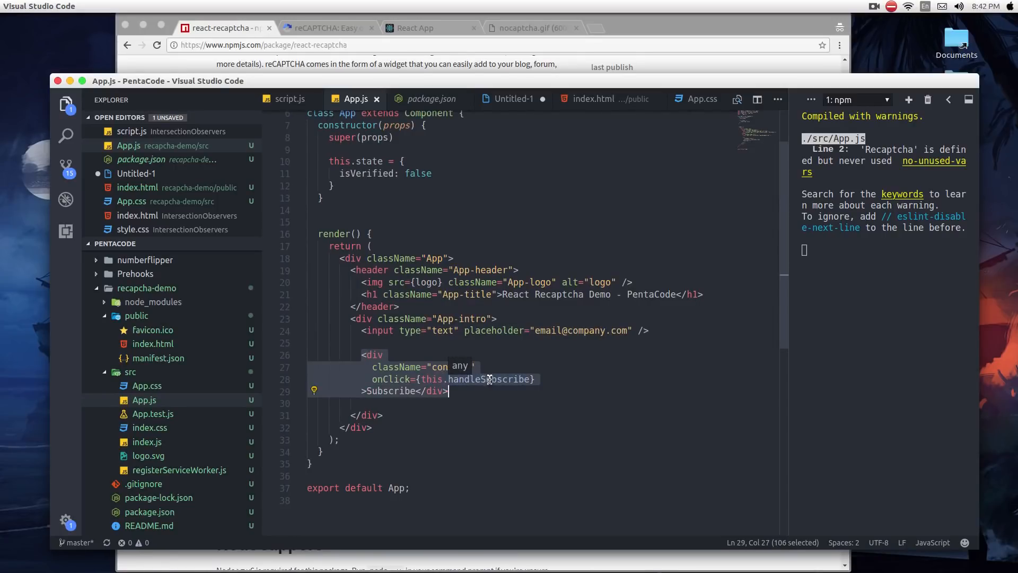
{"action": "left_click", "coordinate": [415, 27]}
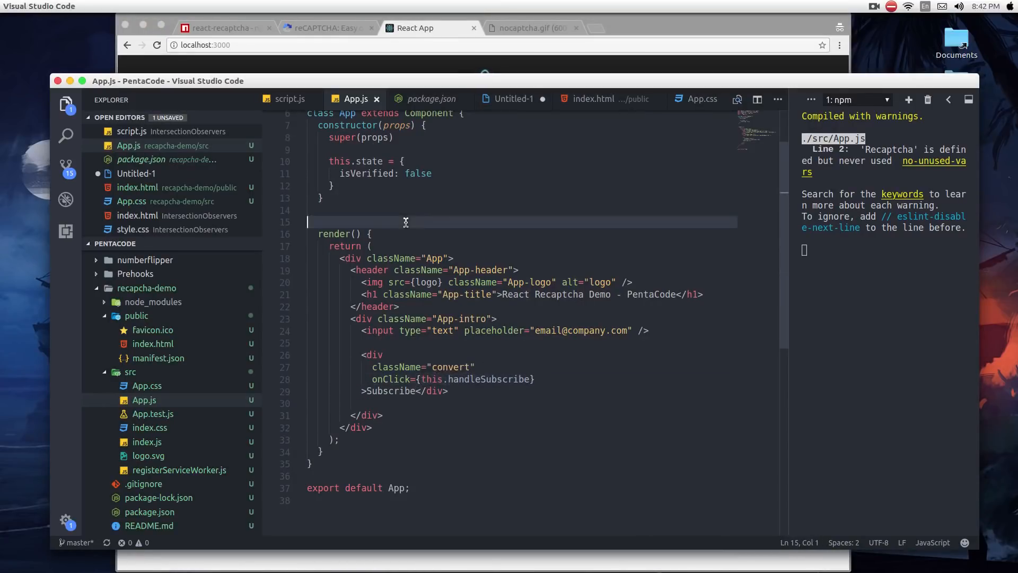
- Add handleSubscribe() alerting 'You have successfully subscribed!' when this.state.isVerified
{"action": "type", "text": "handleSubscribe() {"}
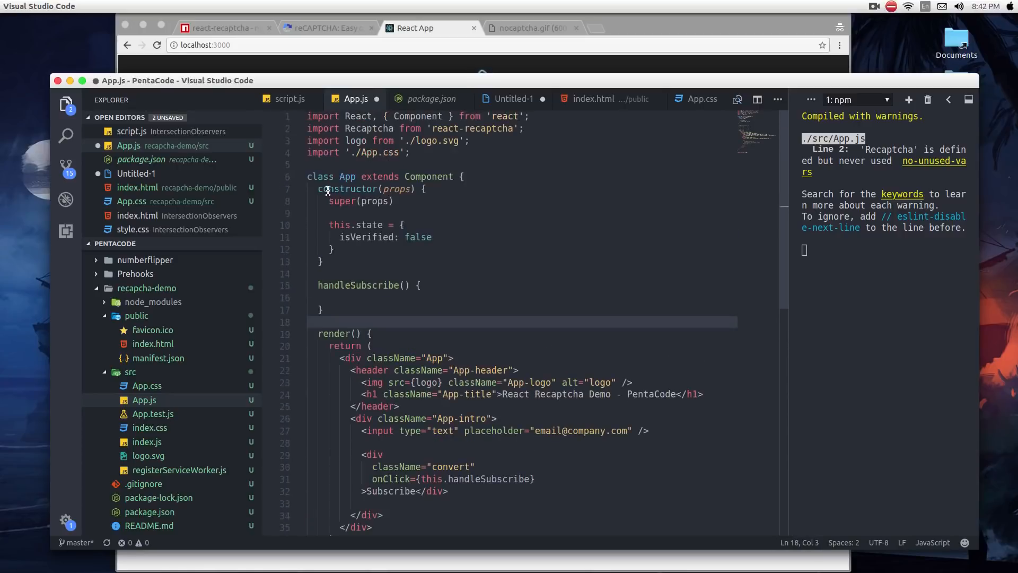
{"action": "mouse_move", "coordinate": [355, 237]}
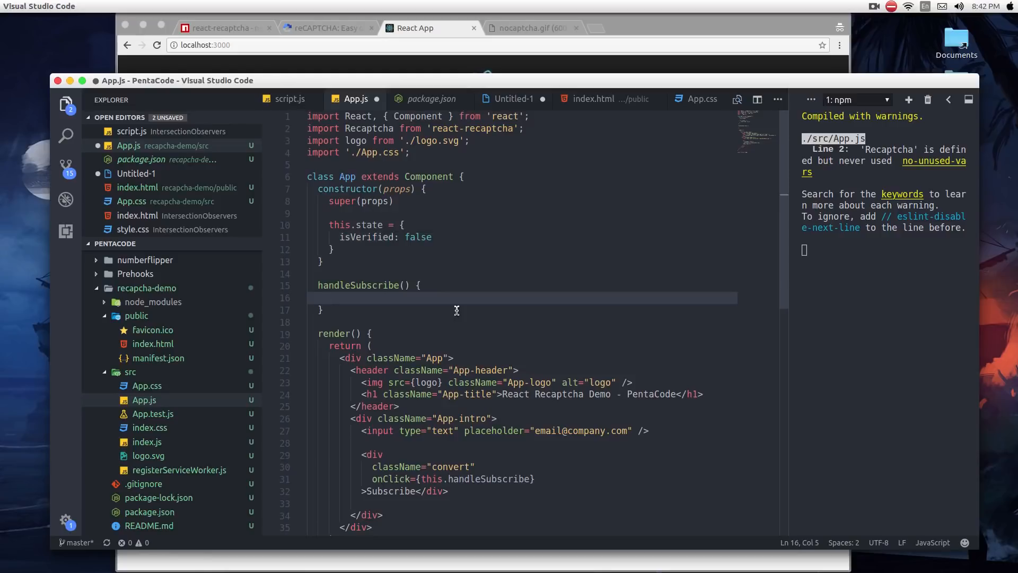
{"action": "type", "text": "if (this"}
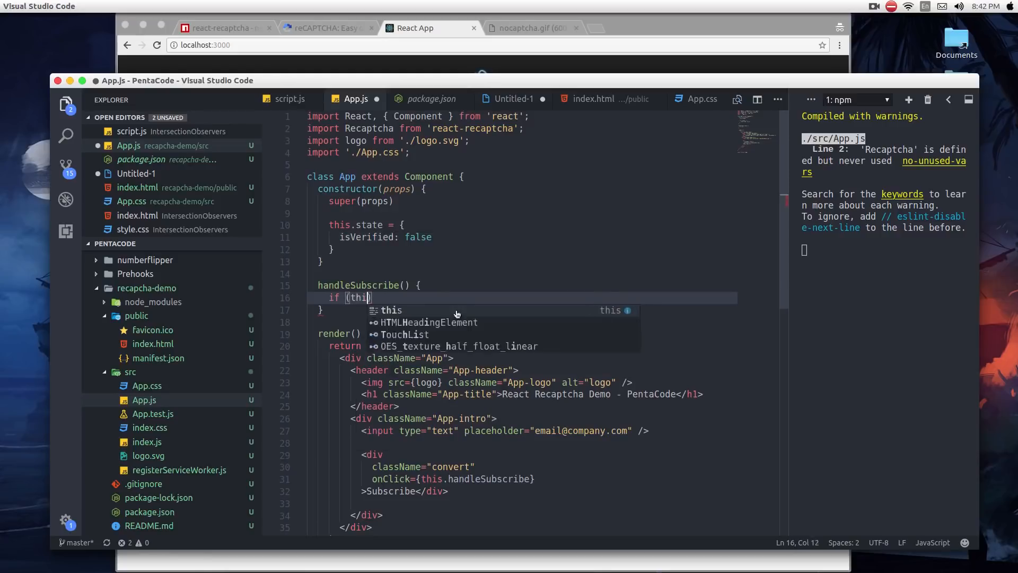
{"action": "type", "text": ".state.isVerified"}
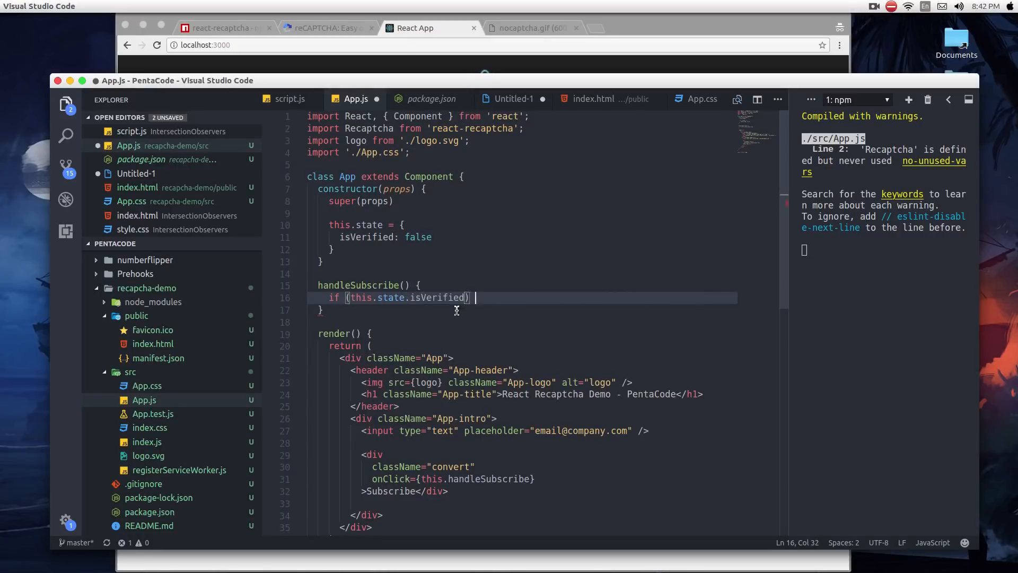
{"action": "type", "text": "alert9\""}
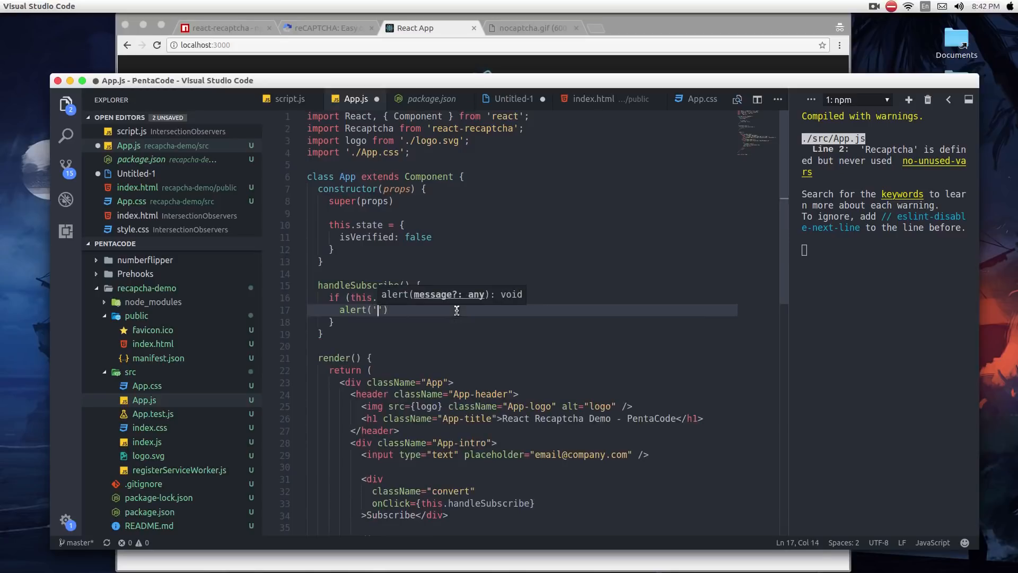
{"action": "type", "text": "You have su"}
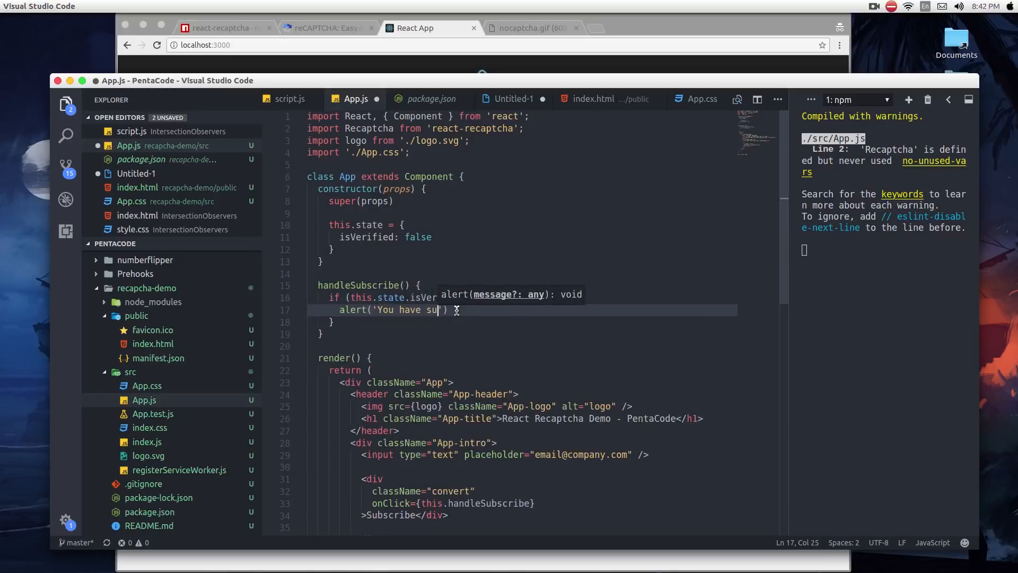
{"action": "type", "text": "ccessfully su"}
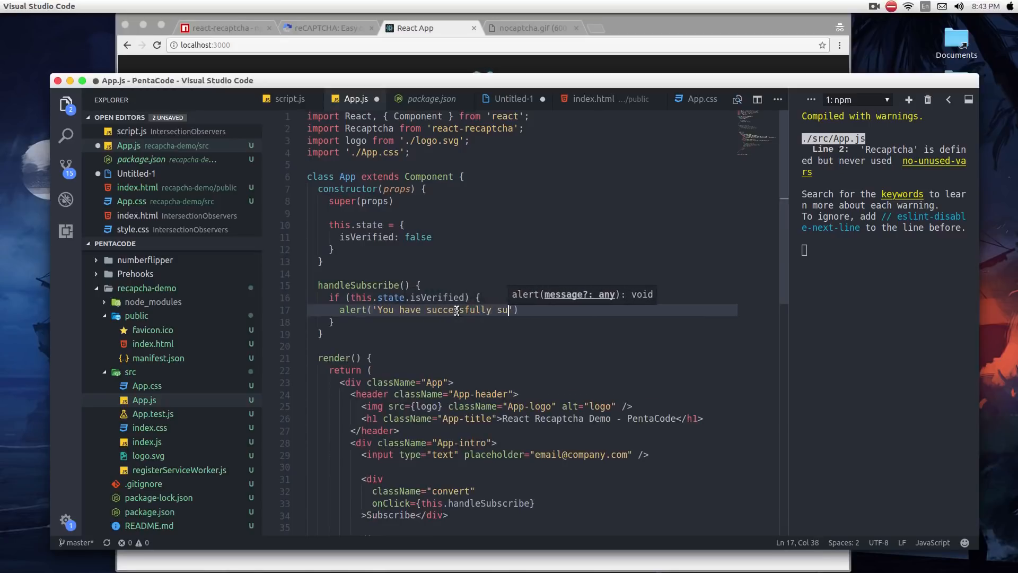
{"action": "type", "text": "bscribed!"}
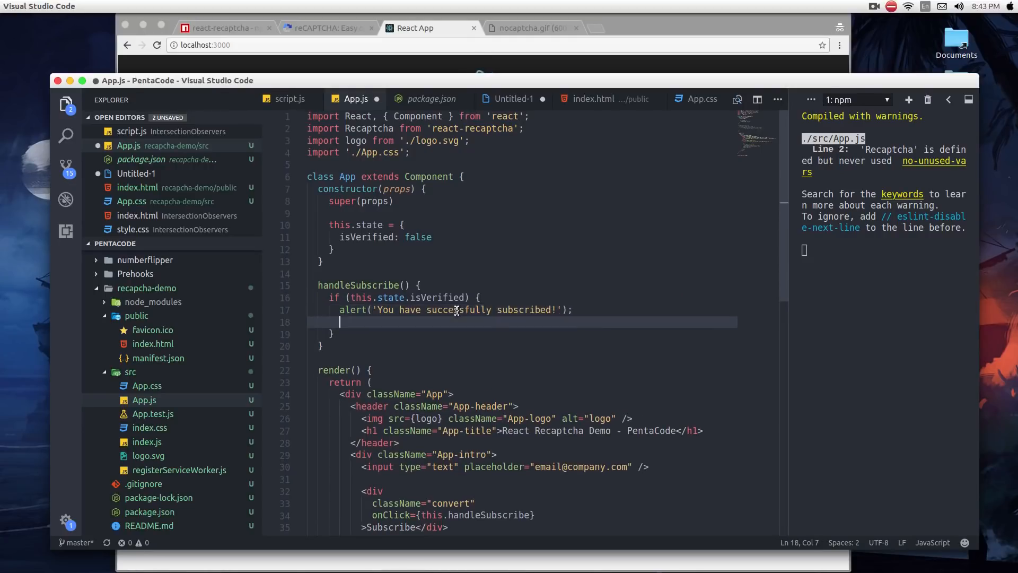
{"action": "type", "text": "..."}
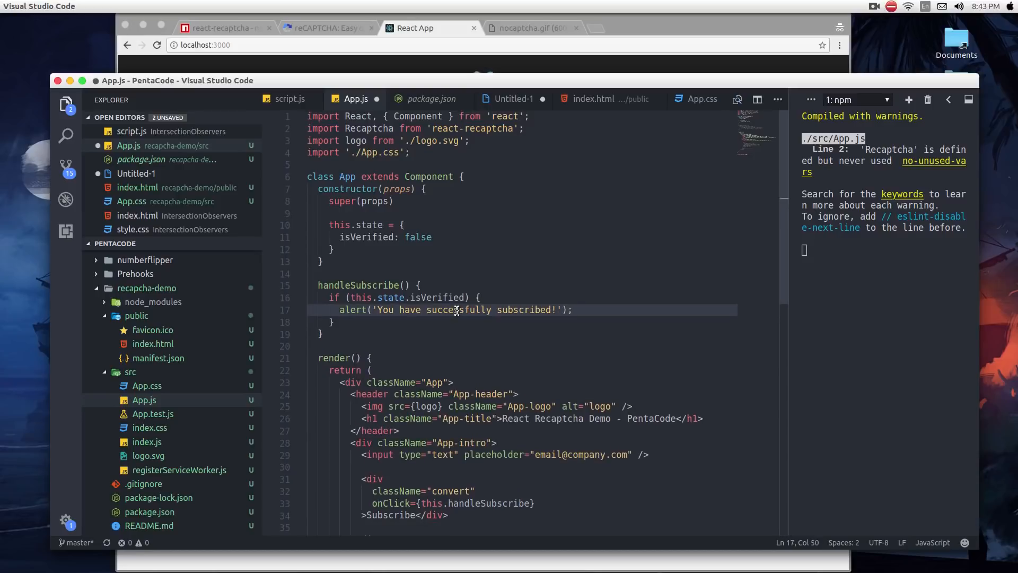
- Add the else branch alerting 'Please verify that you are a human!'
{"action": "type", "text": "s"}
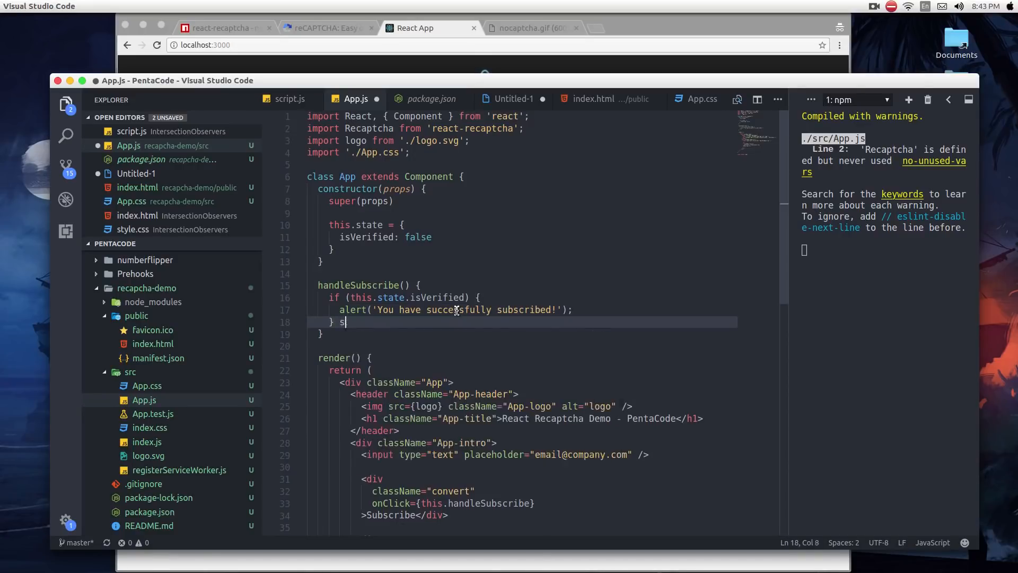
{"action": "type", "text": "else {"}
{"action": "type", "text": "a"}
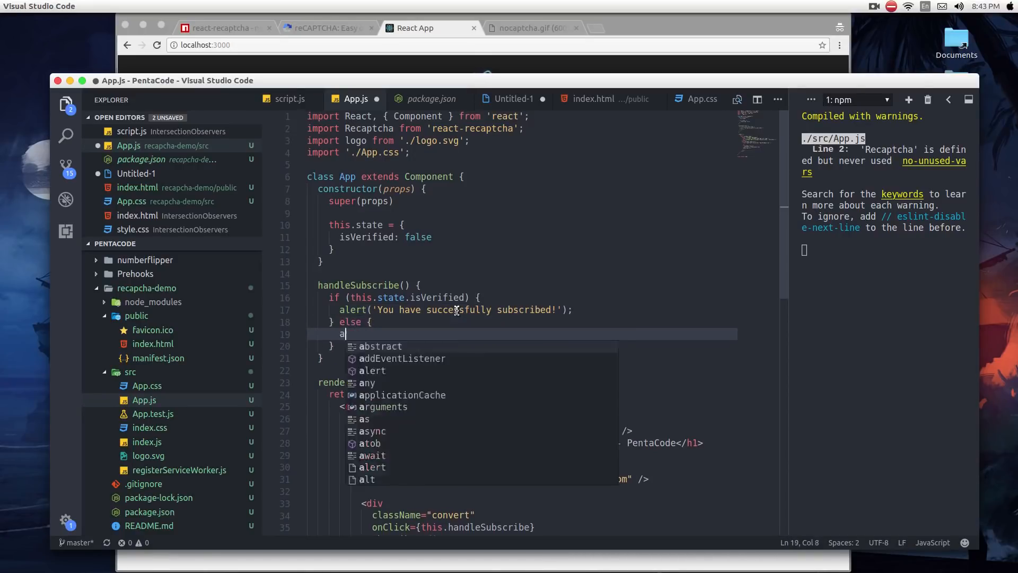
{"action": "type", "text": "lert('Pleas'"}
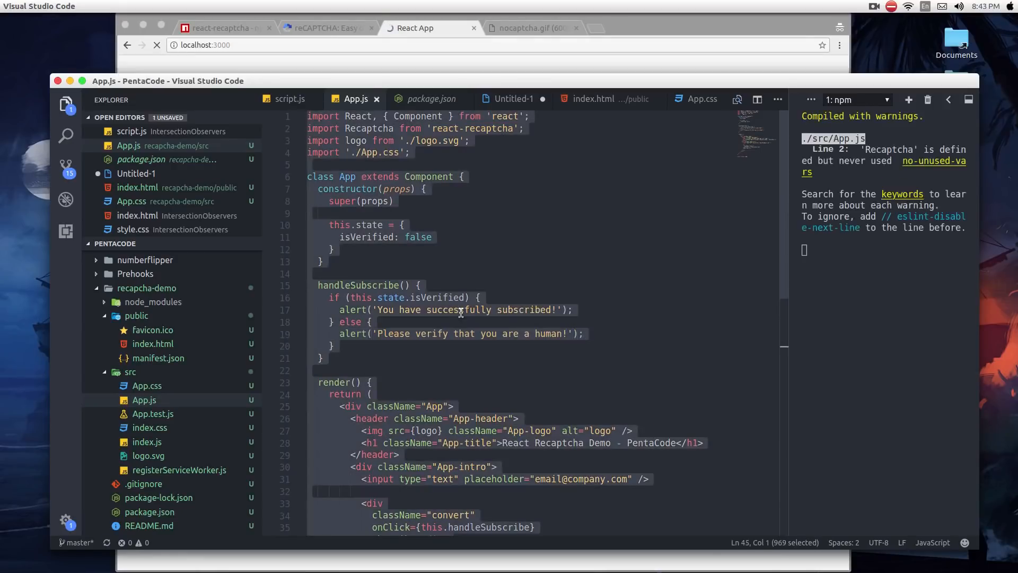
- Bind handleSubscribe in the constructor with this.handleSubscribe = this.handleSubscribe.bind(this);
{"action": "left_click", "coordinate": [421, 284]}
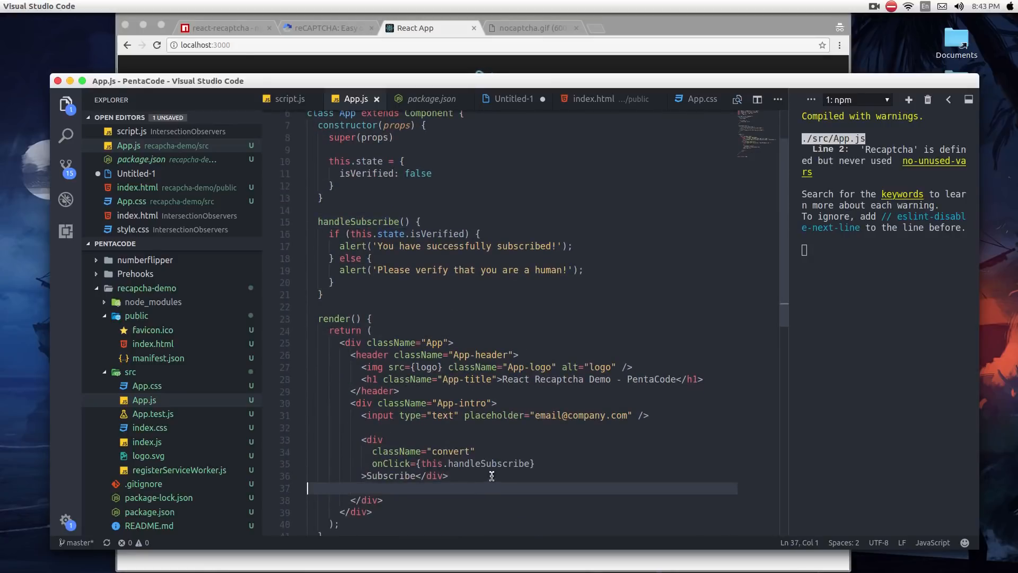
{"action": "mouse_move", "coordinate": [461, 163]}
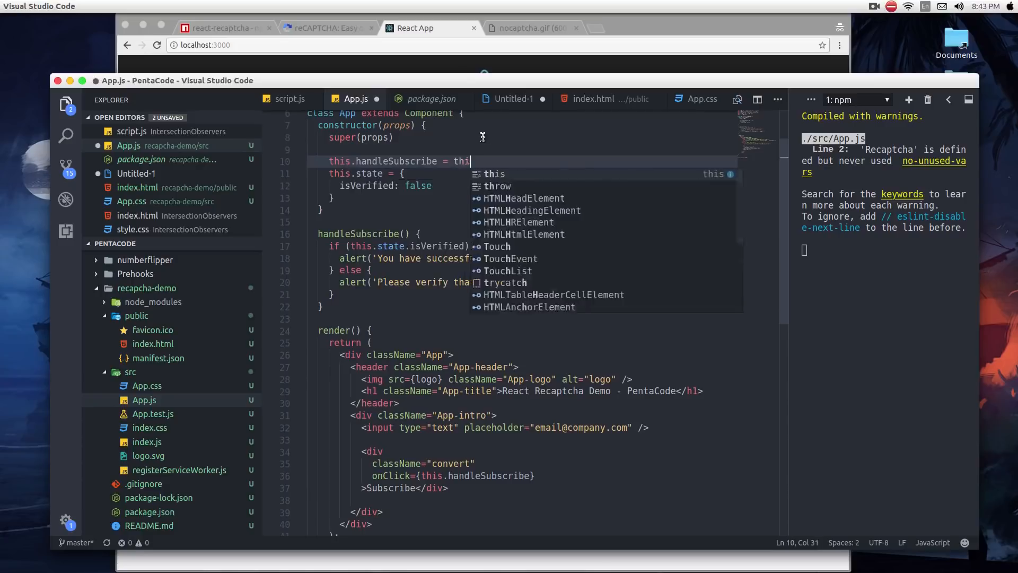
{"action": "type", "text": "s.handleSubscribe.bind"}
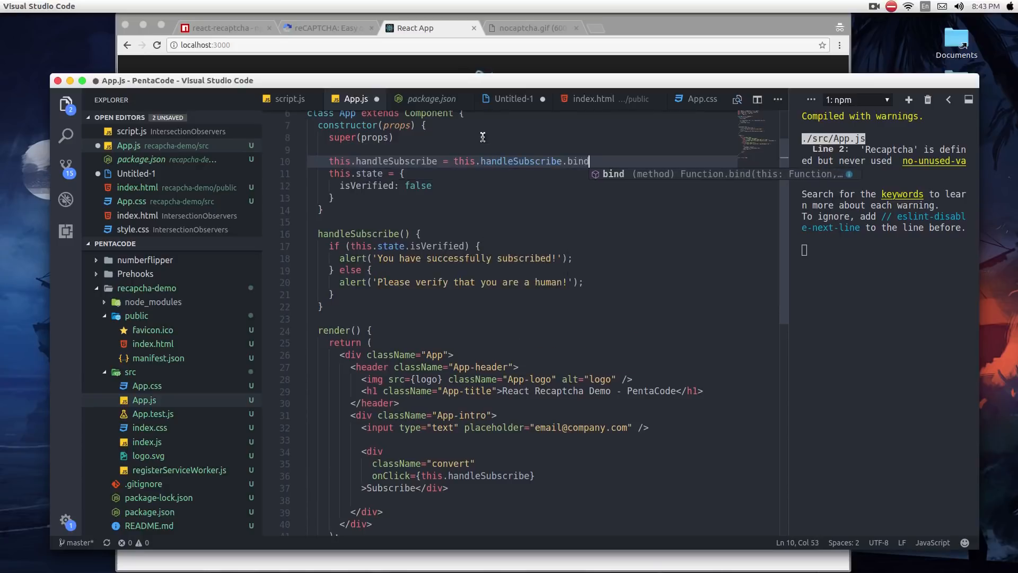
{"action": "type", "text": "(this);"}
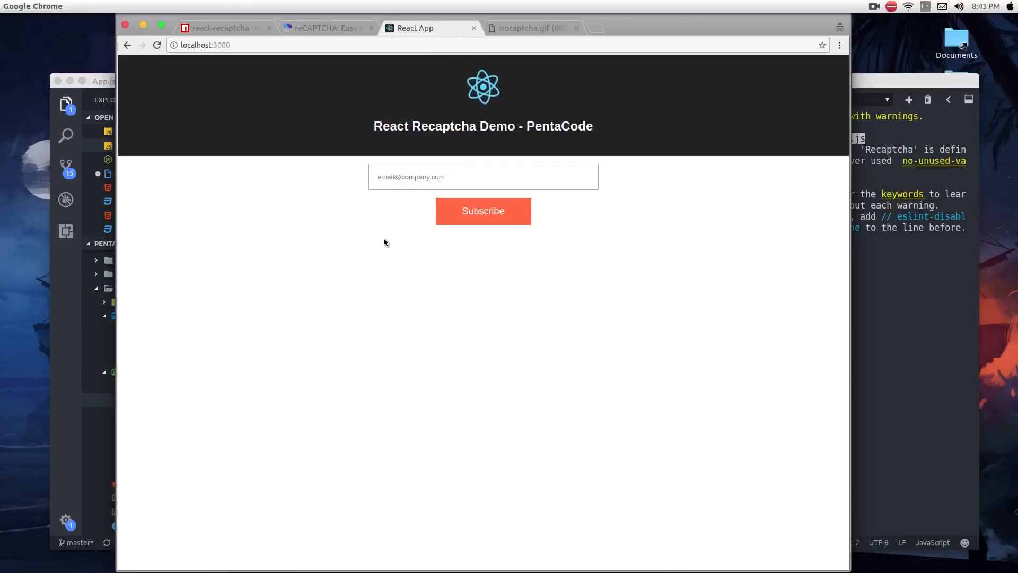
{"action": "left_click", "coordinate": [484, 210]}
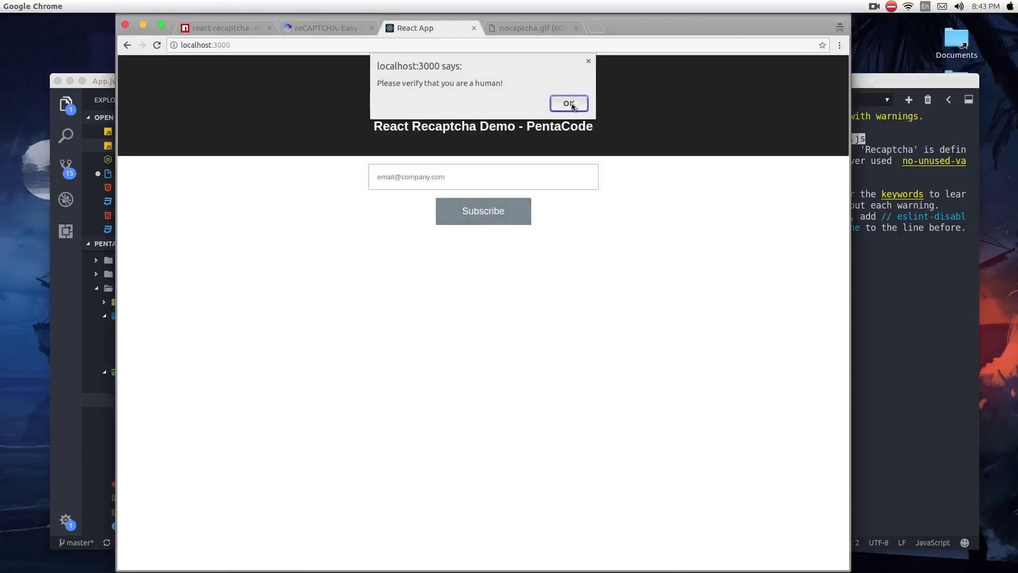
{"action": "left_click", "coordinate": [569, 103]}
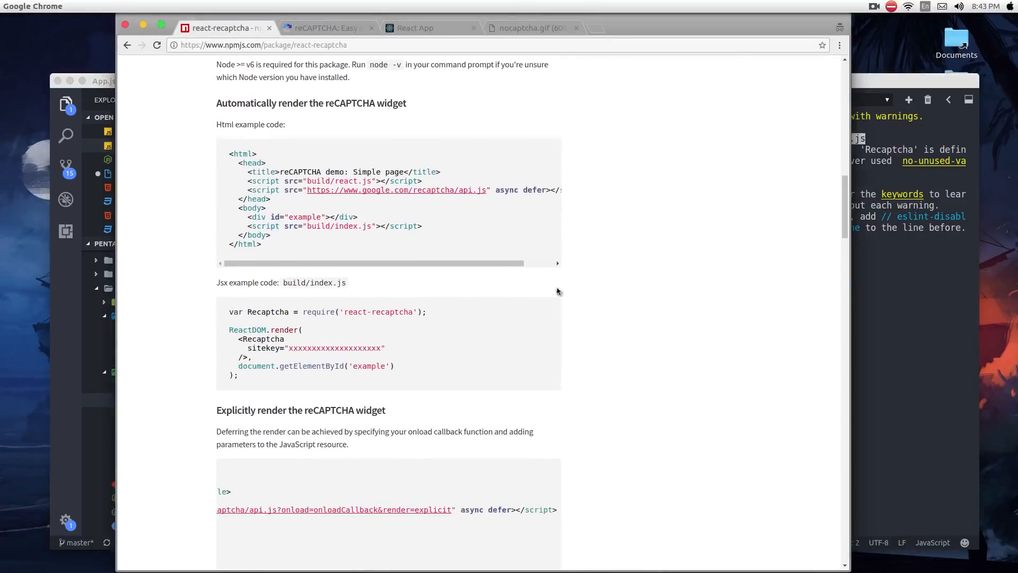
- Scroll to the explicit-render example in the readme and select its Recaptcha JSX
{"action": "scroll", "scroll_direction": "down", "scroll_amount": 3}
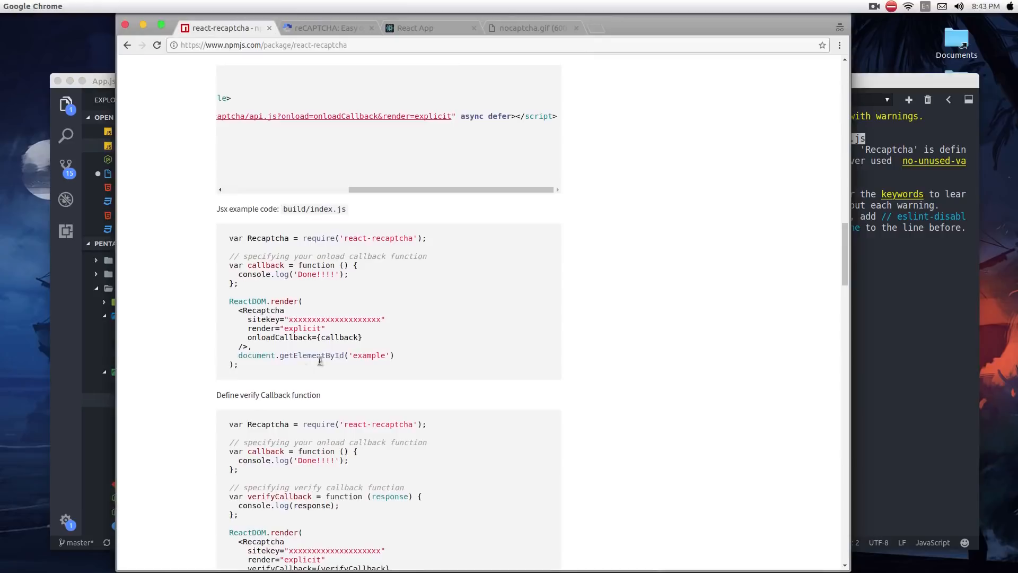
{"action": "left_click_drag", "start_coordinate": [236, 310], "coordinate": [251, 345]}
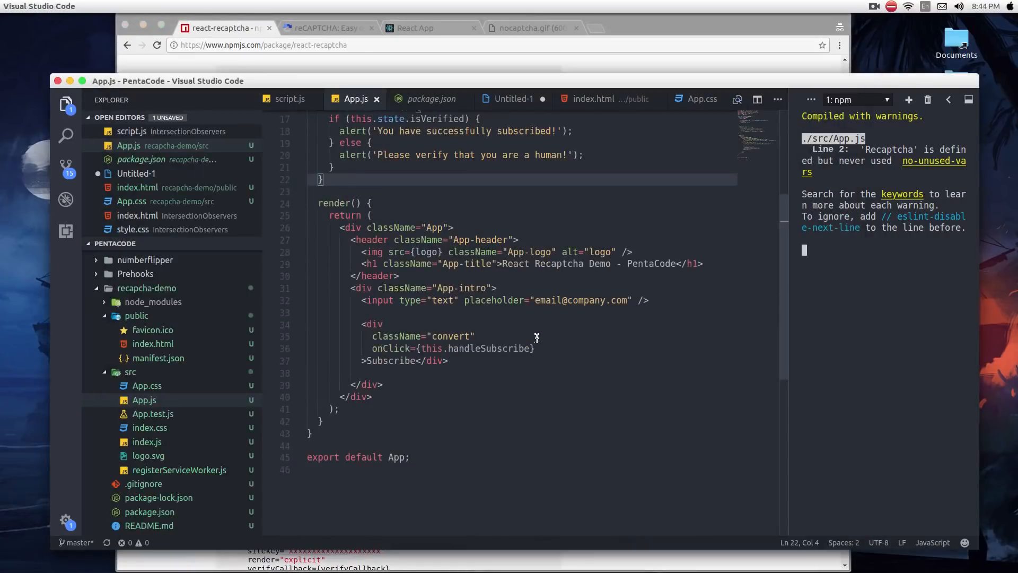
- Insert the Recaptcha JSX below the Subscribe div and select its placeholder sitekey
{"action": "key", "text": "enter"}
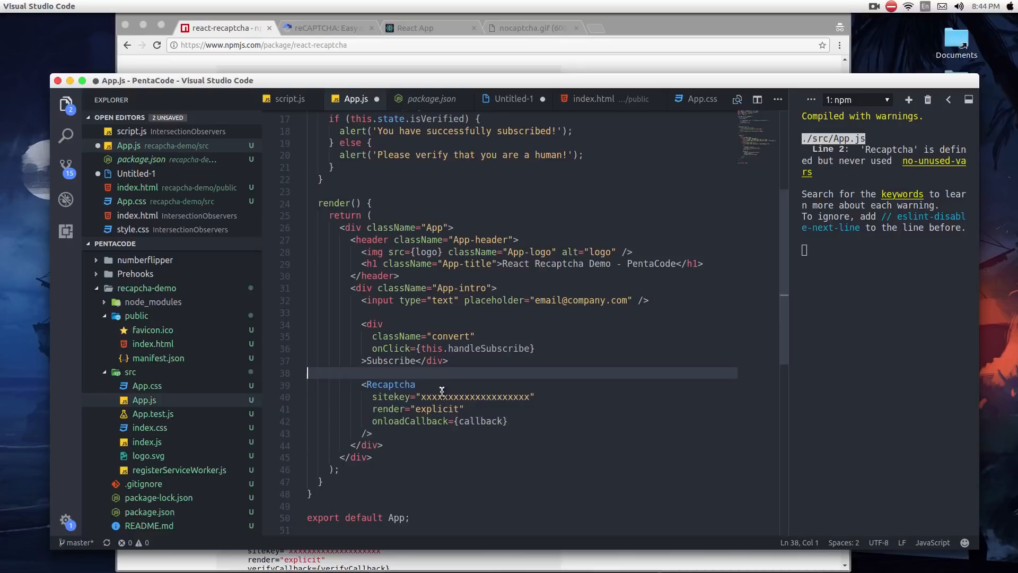
{"action": "left_click_drag", "start_coordinate": [421, 396], "coordinate": [530, 396]}
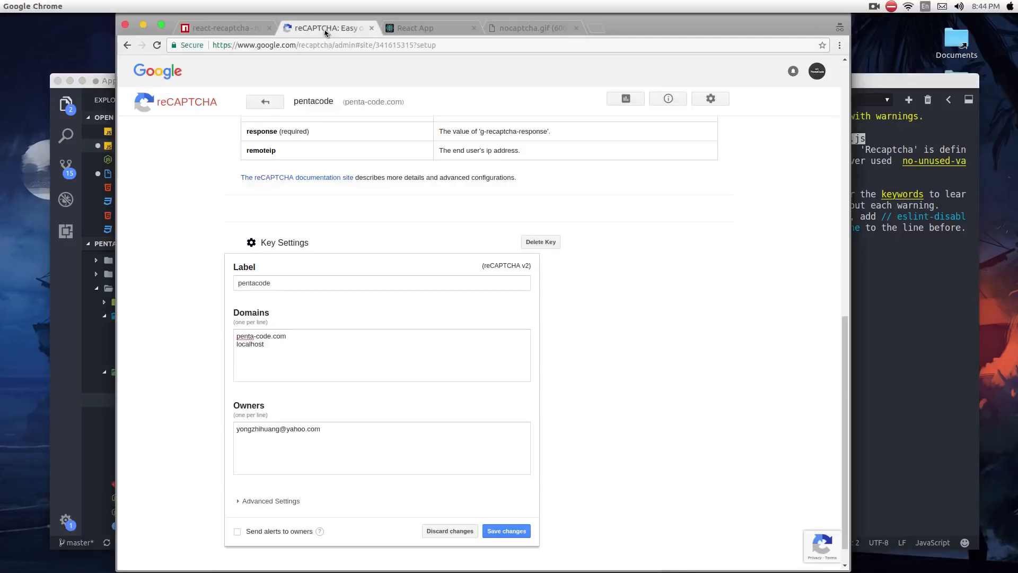
- Copy the Site key from the reCAPTCHA admin page into sitekey and confirm localhost under Domains
{"action": "scroll", "scroll_direction": "up", "scroll_amount": 3}
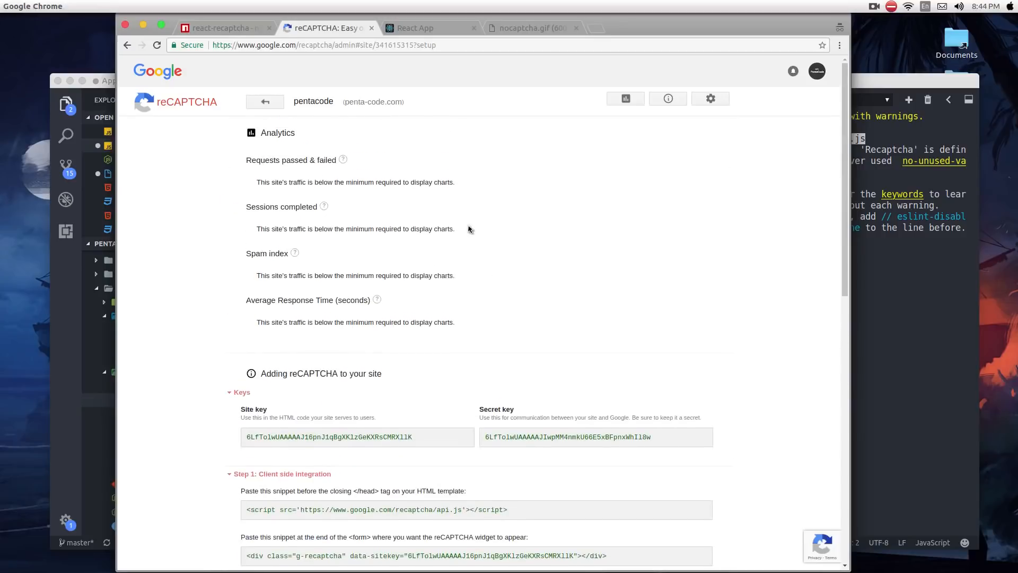
{"action": "mouse_move", "coordinate": [333, 89]}
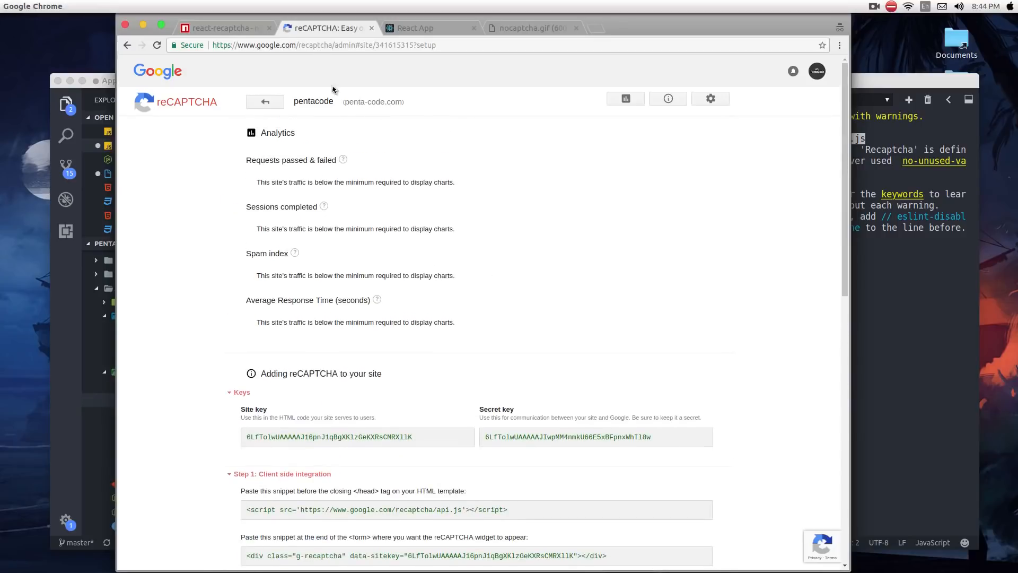
{"action": "mouse_move", "coordinate": [392, 189]}
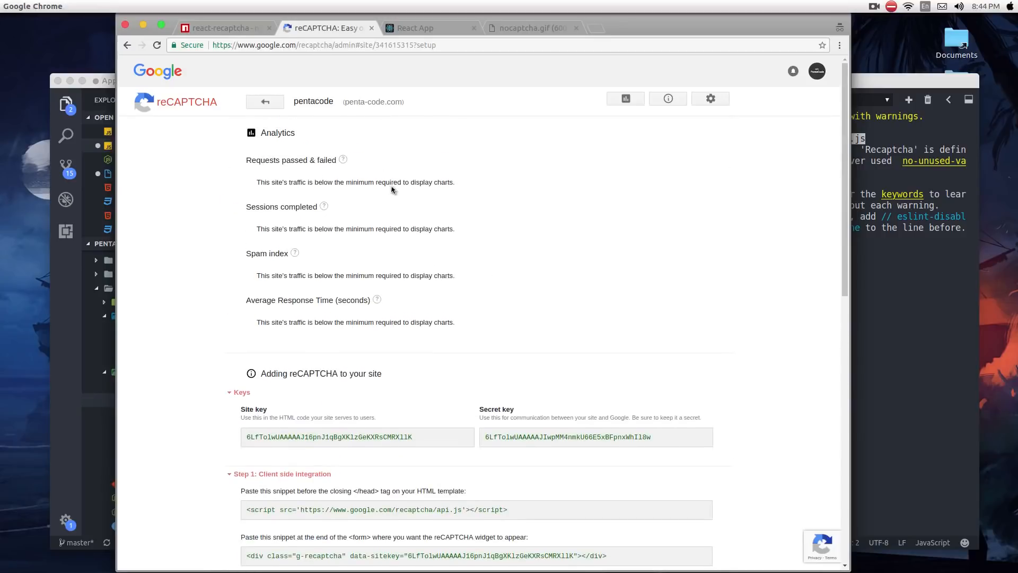
{"action": "scroll", "scroll_direction": "down", "scroll_amount": 3}
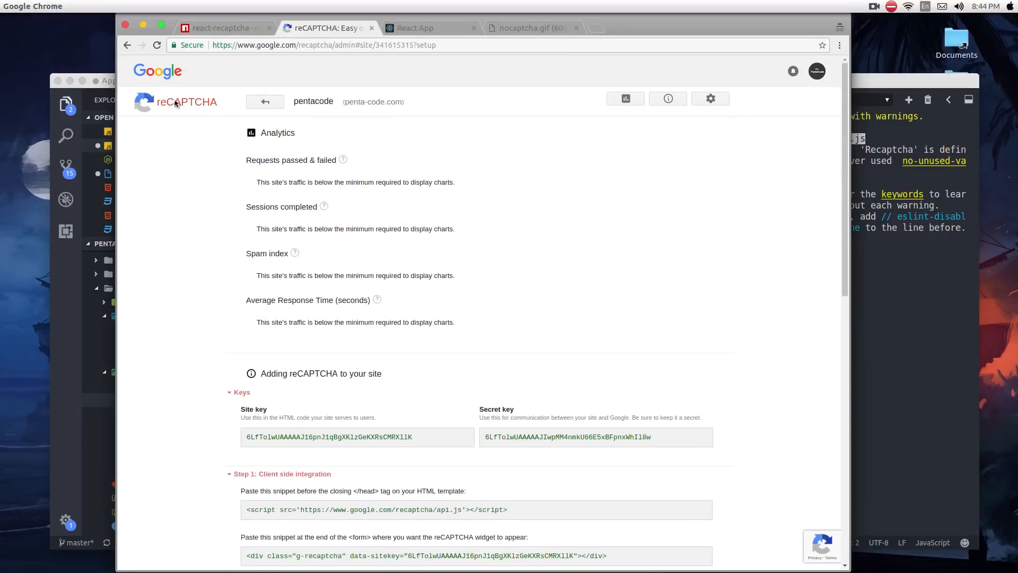
{"action": "scroll", "scroll_direction": "down", "scroll_amount": 3}
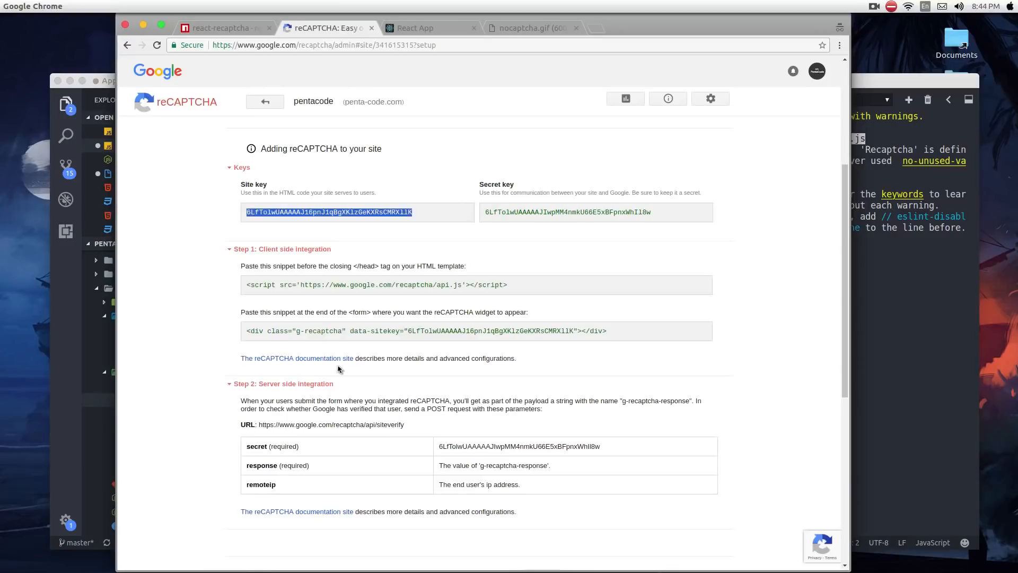
{"action": "scroll", "scroll_direction": "down", "scroll_amount": 3}
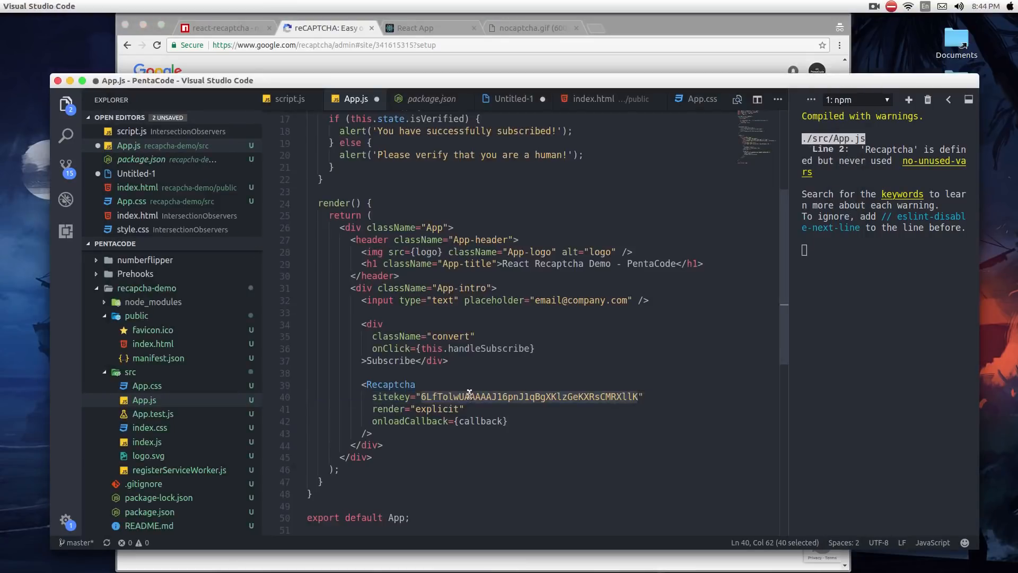
{"action": "left_click", "coordinate": [326, 28]}
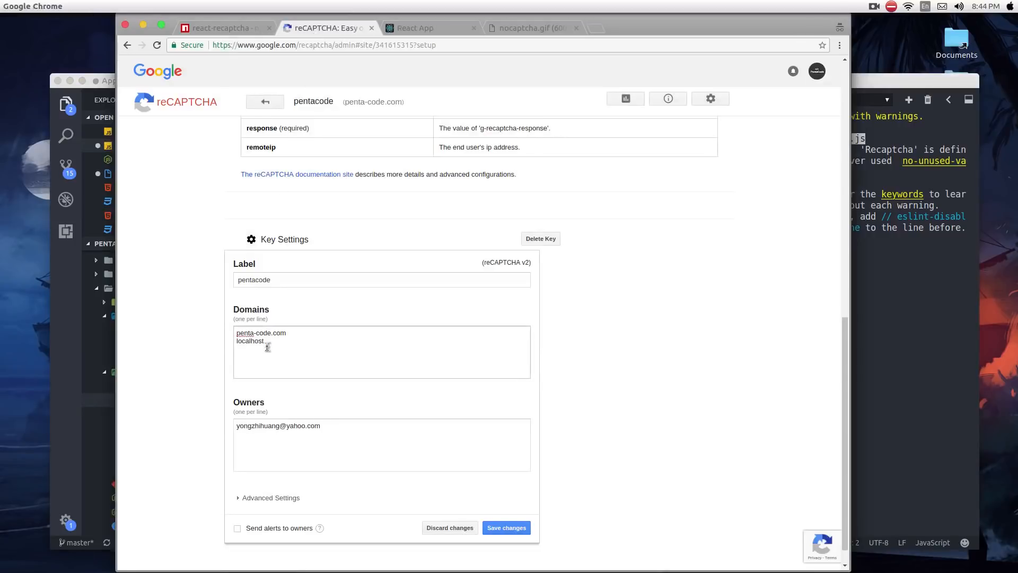
{"action": "left_click", "coordinate": [432, 28]}
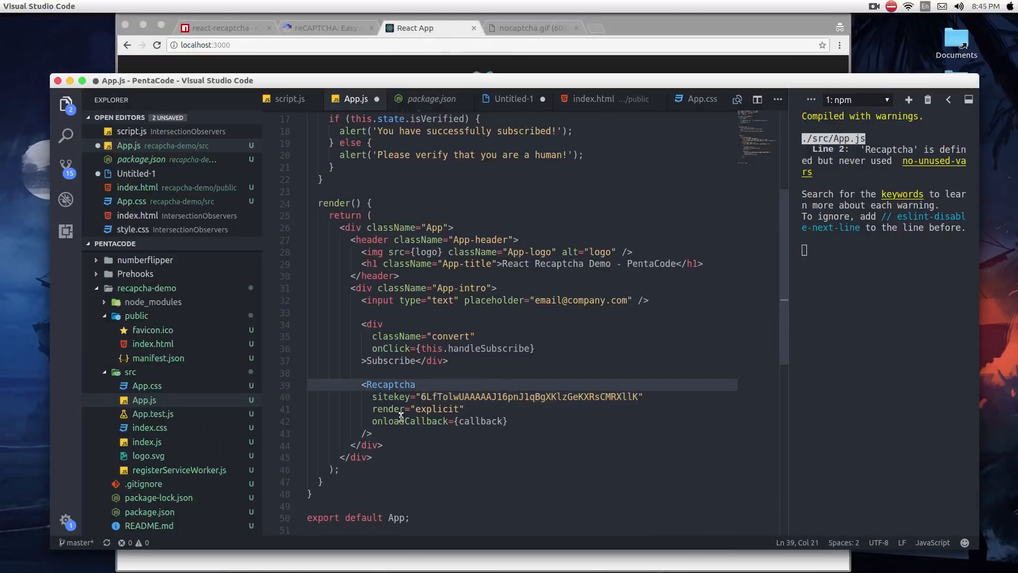
{"action": "mouse_move", "coordinate": [413, 420]}
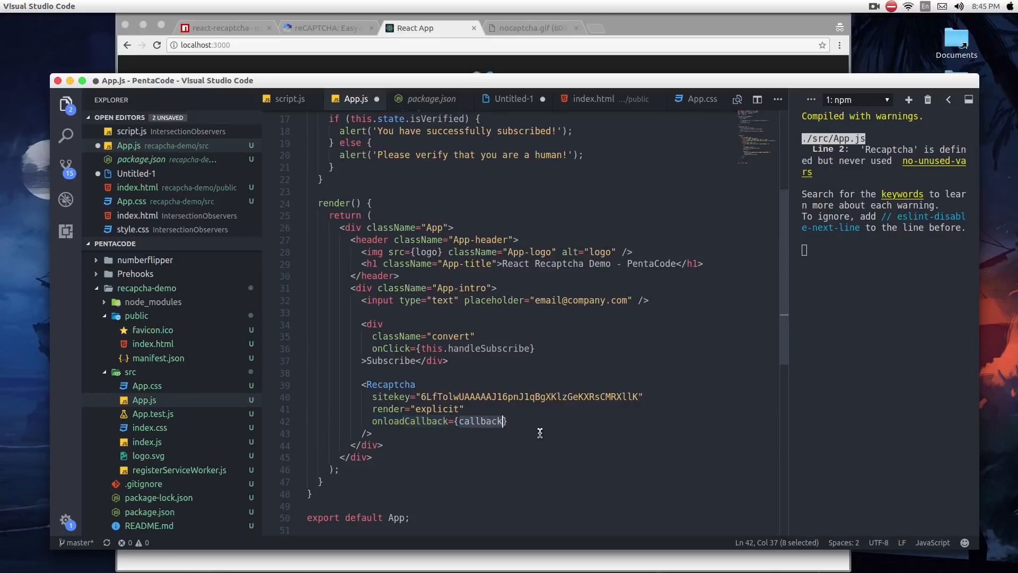
{"action": "mouse_move", "coordinate": [477, 428]}
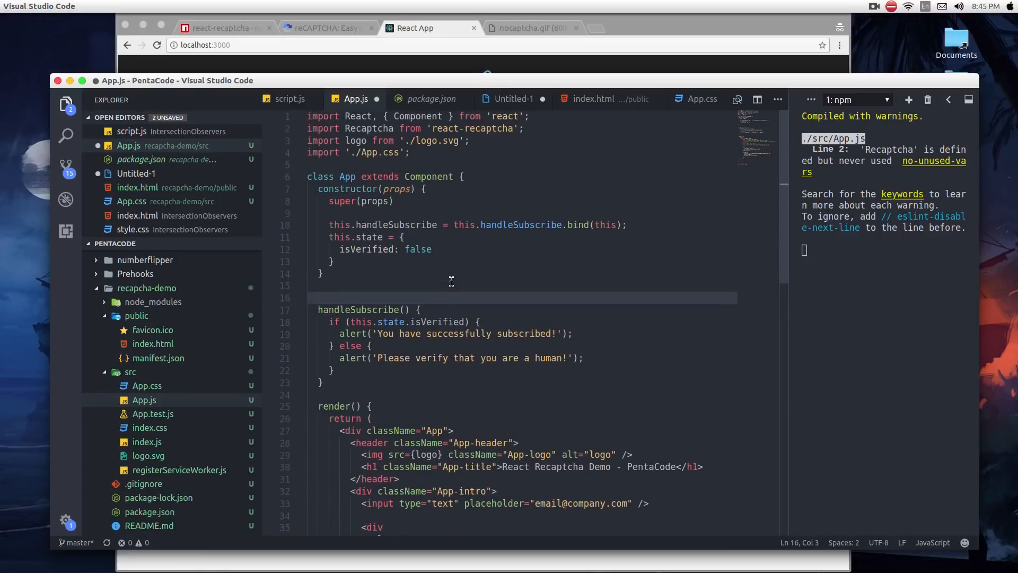
- Add a recaptchaLoaded() method logging 'capcha successfully loaded'
{"action": "type", "text": "recaptchaLoaded() {"}
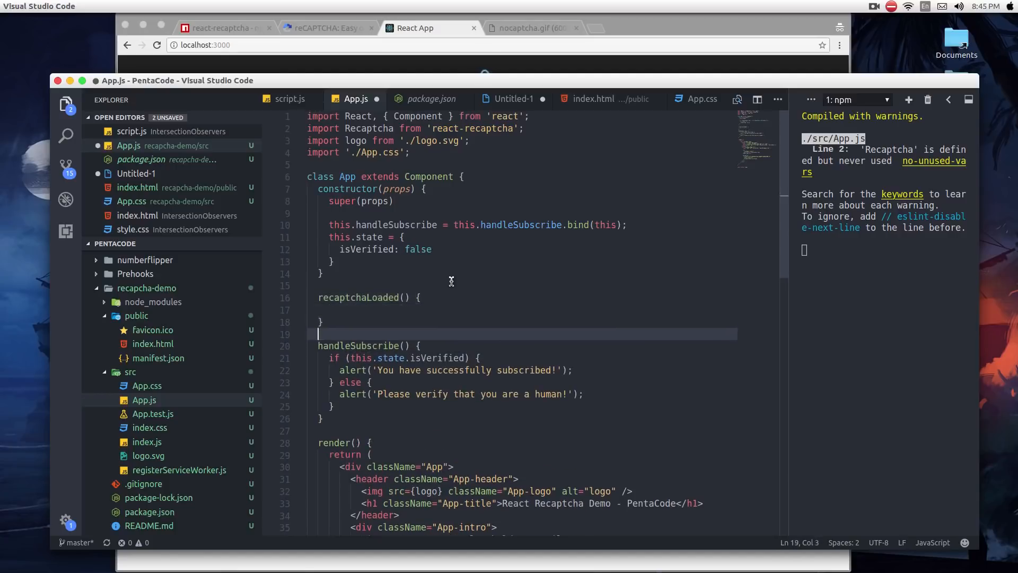
{"action": "type", "text": "con"}
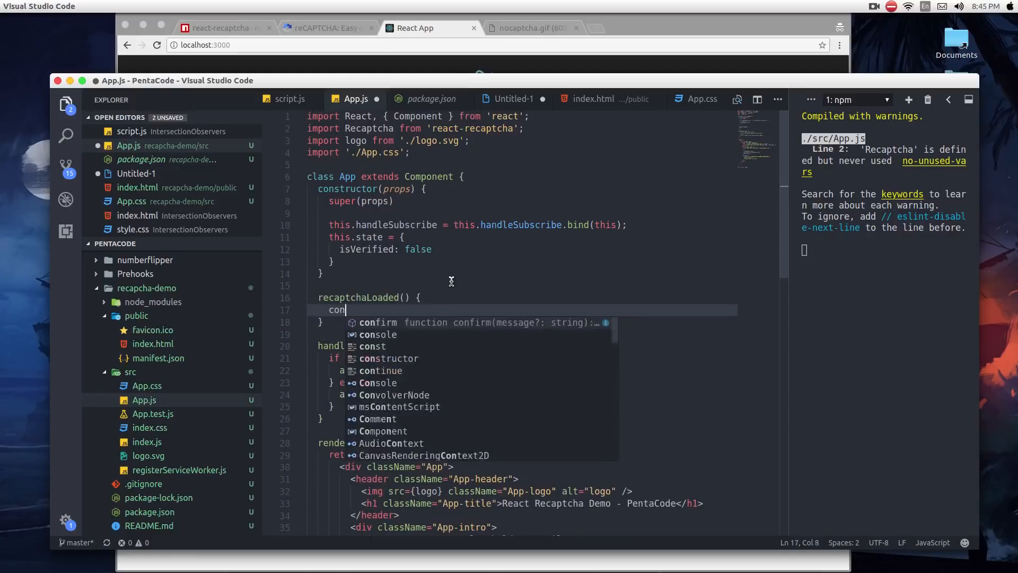
{"action": "type", "text": "sole.log("}
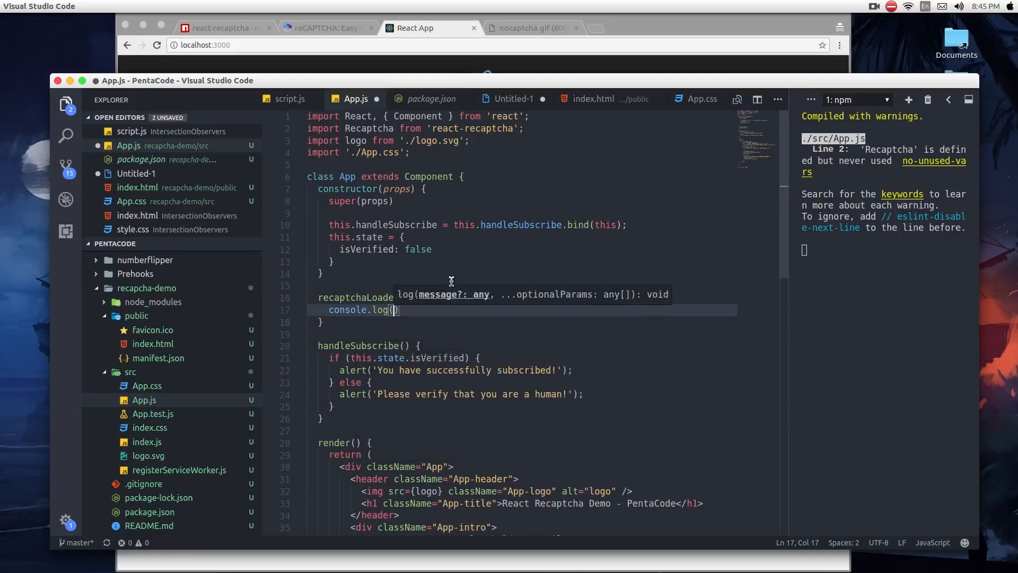
{"action": "type", "text": "capcha successfully loaded'"}
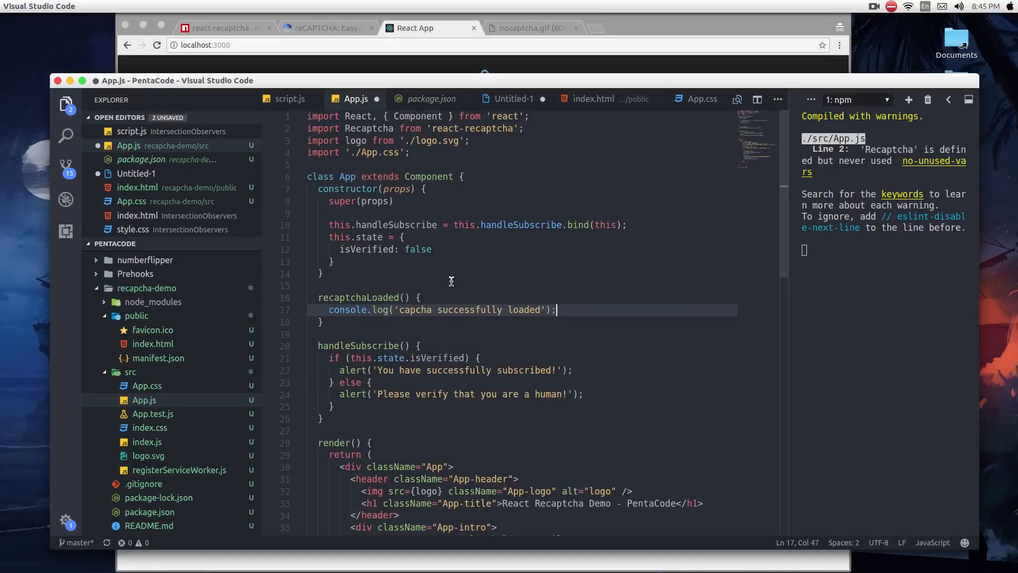
- Bind recaptchaLoaded in the constructor and use this.recaptchaLoaded as the onloadCallback
{"action": "key", "text": "enter"}
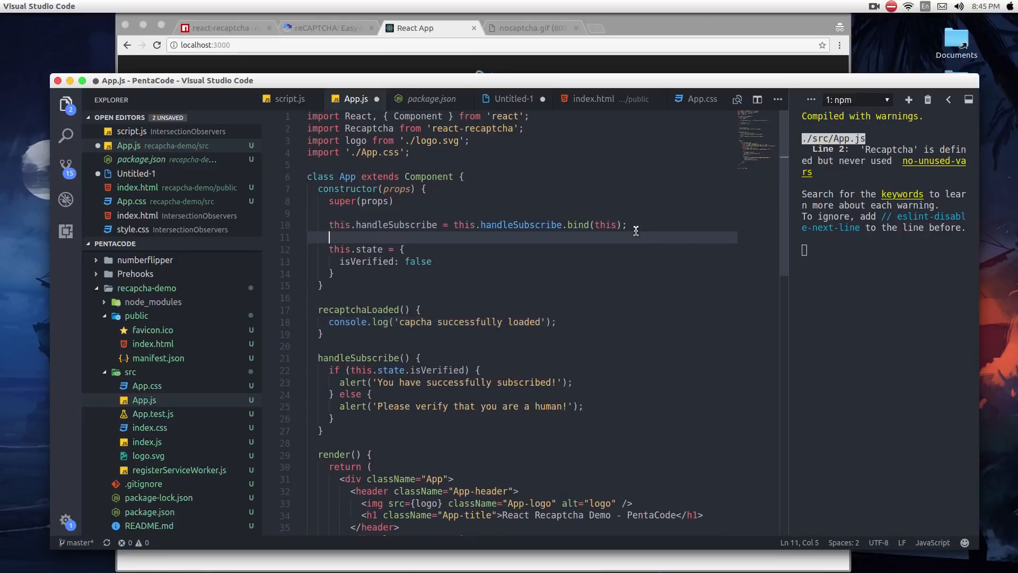
{"action": "type", "text": "this.recaptchaLoaded = this.re"}
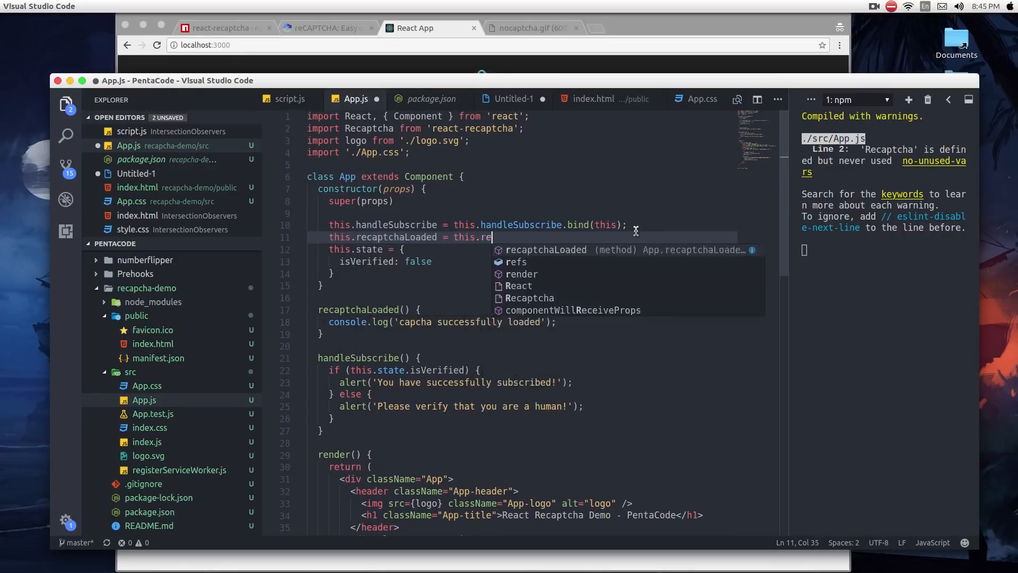
{"action": "type", "text": "captchaLoaded.bind(t"}
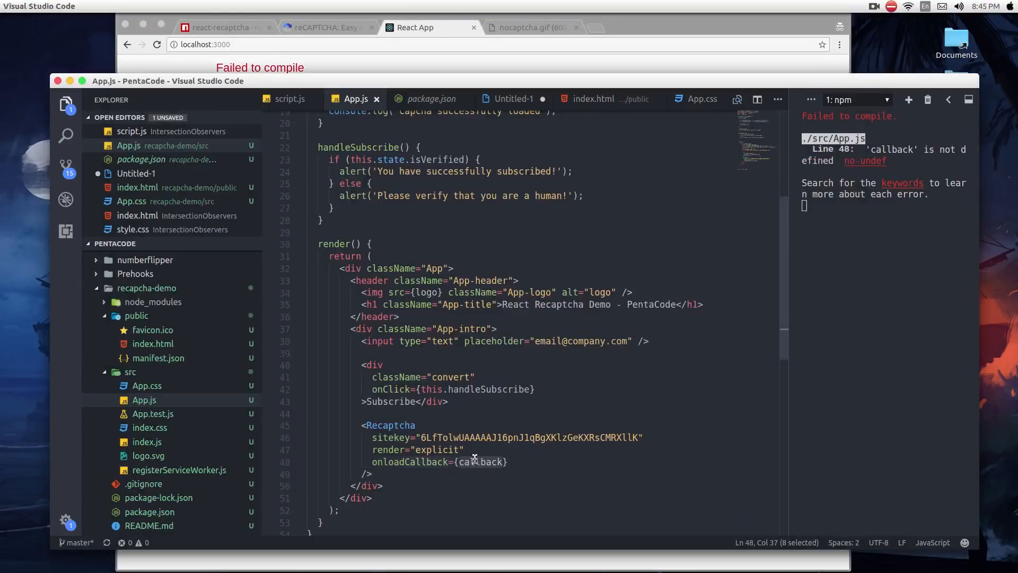
{"action": "type", "text": "this."}
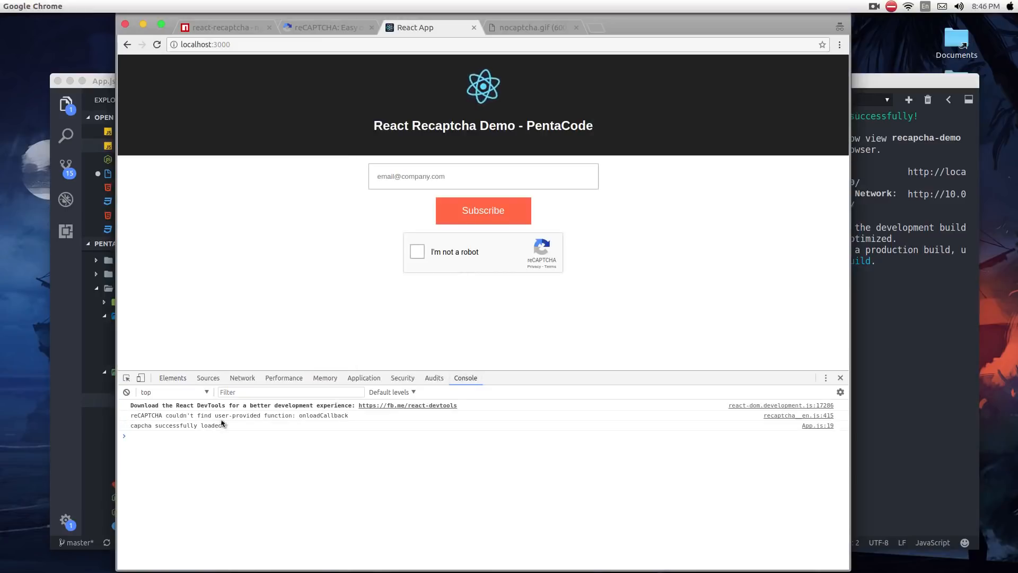
- Confirm the 'capcha successfully loaded' message appears in the DevTools Console of the demo
{"action": "double_click", "coordinate": [175, 425]}
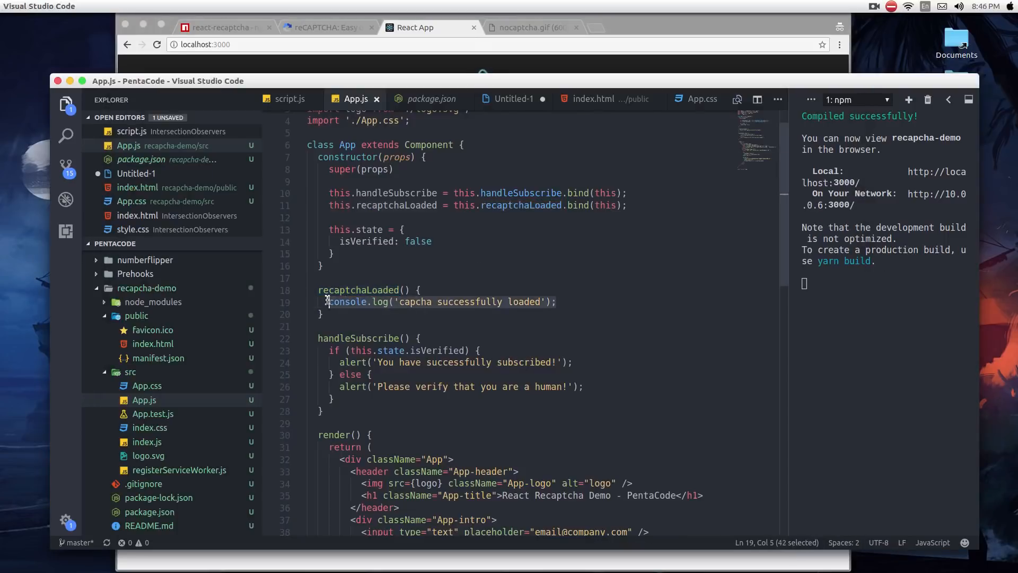
{"action": "scroll", "scroll_direction": "down", "scroll_amount": 3}
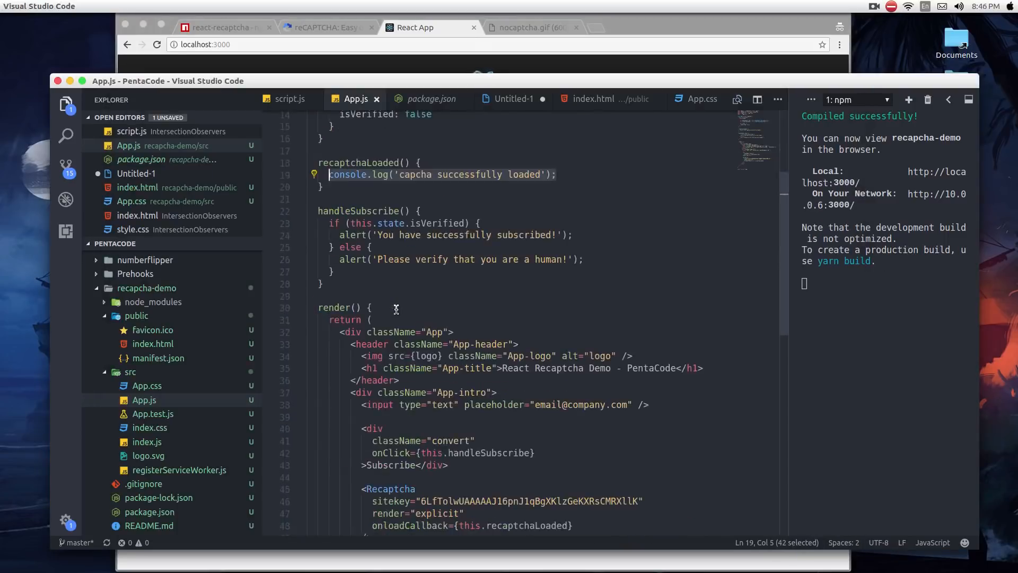
{"action": "left_click", "coordinate": [428, 28]}
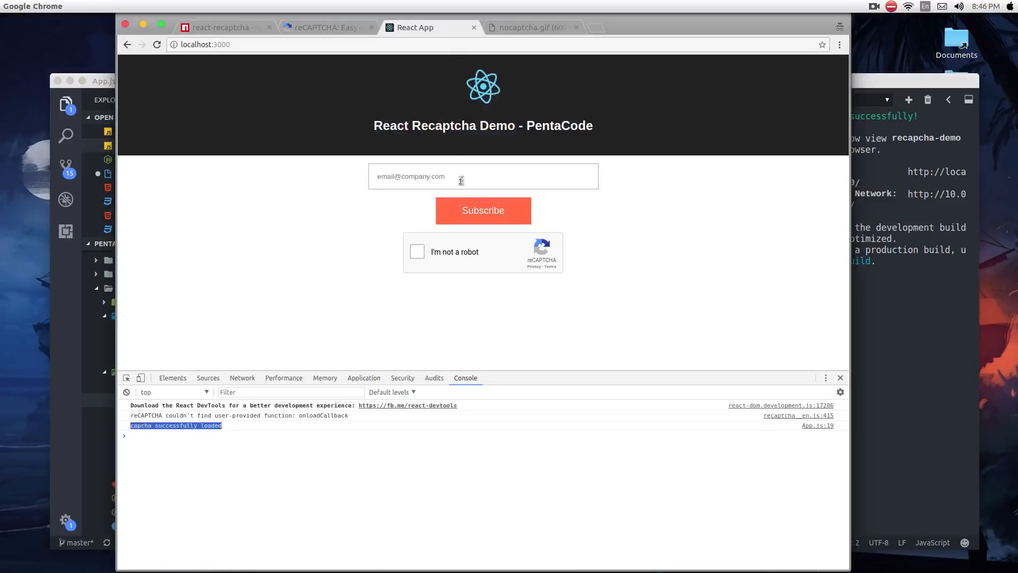
- Review the verifyCallback example in the npm react-recaptcha documentation
{"action": "left_click", "coordinate": [224, 28]}
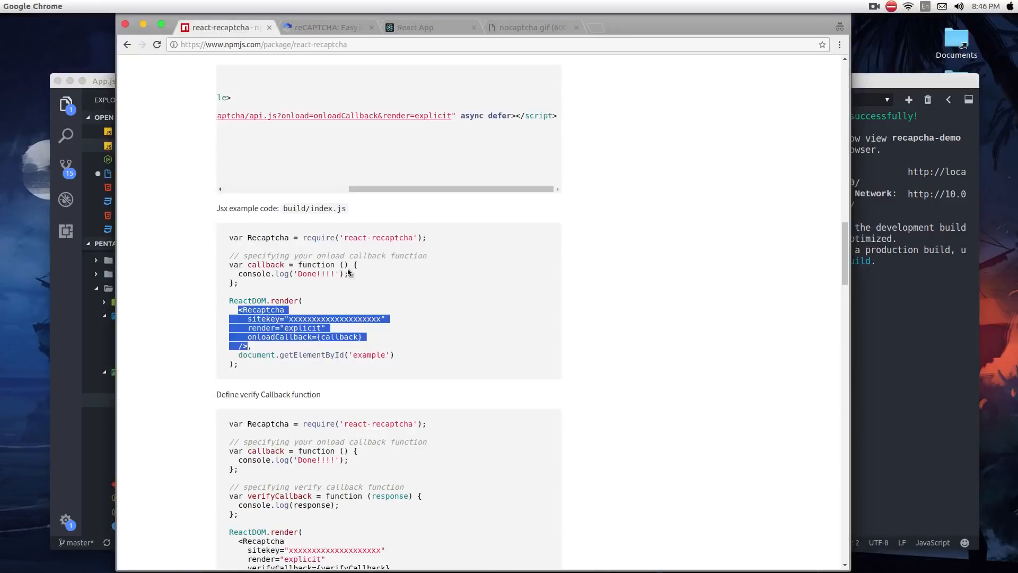
{"action": "scroll", "scroll_direction": "down", "scroll_amount": 3}
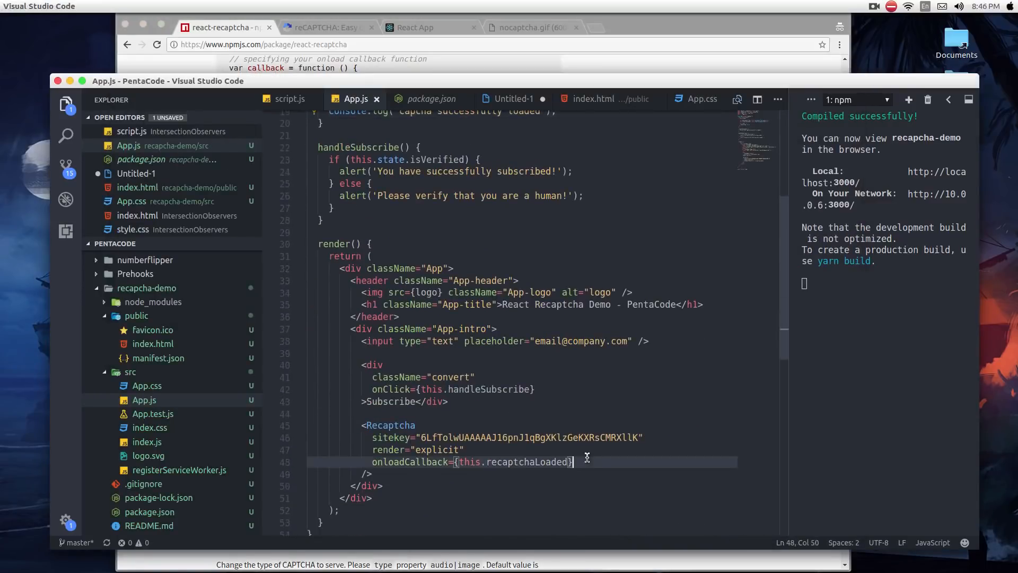
- Pass verifyCallback={this.verifyCallback} to Recaptcha and add an empty verifyCallback(response) method
{"action": "type", "text": "verifyCallback={verifyCallback}"}
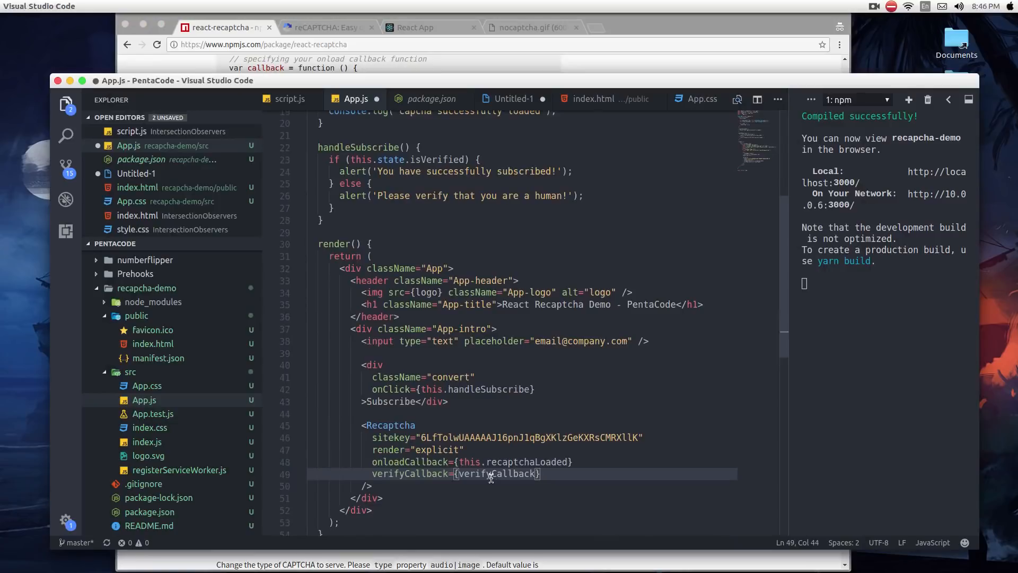
{"action": "type", "text": "this."}
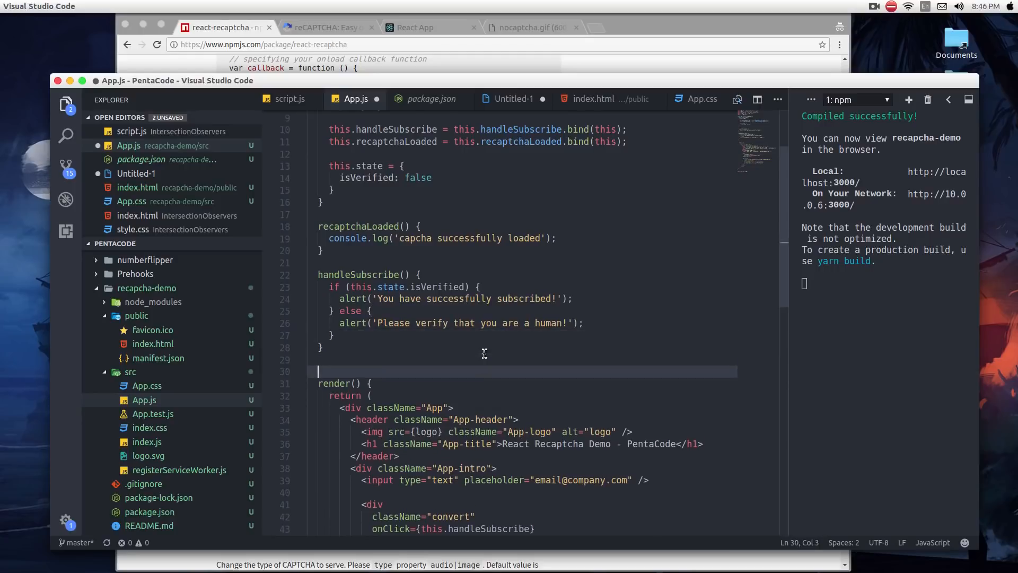
{"action": "mouse_move", "coordinate": [488, 362]}
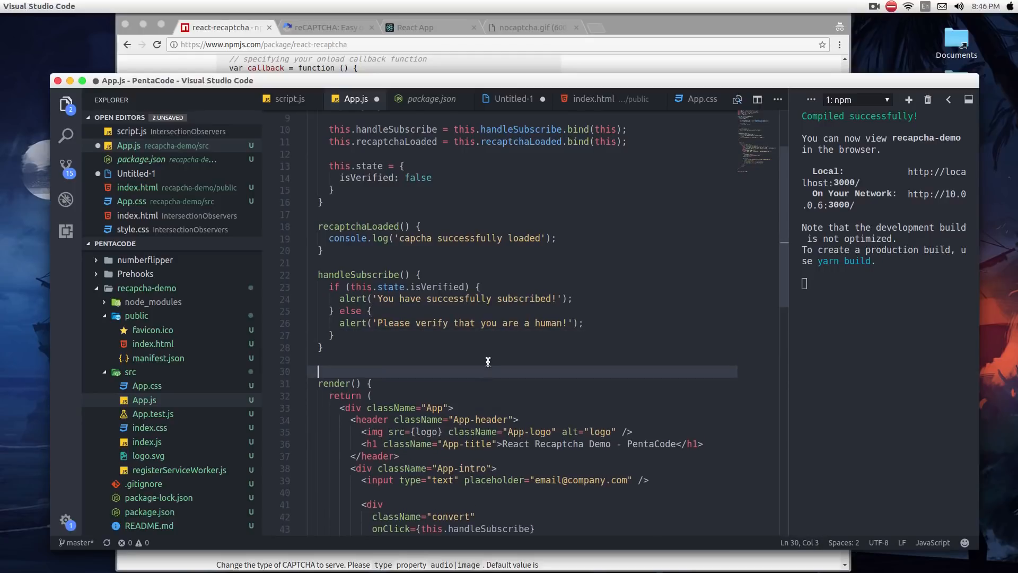
{"action": "type", "text": "verifyCallback() {"}
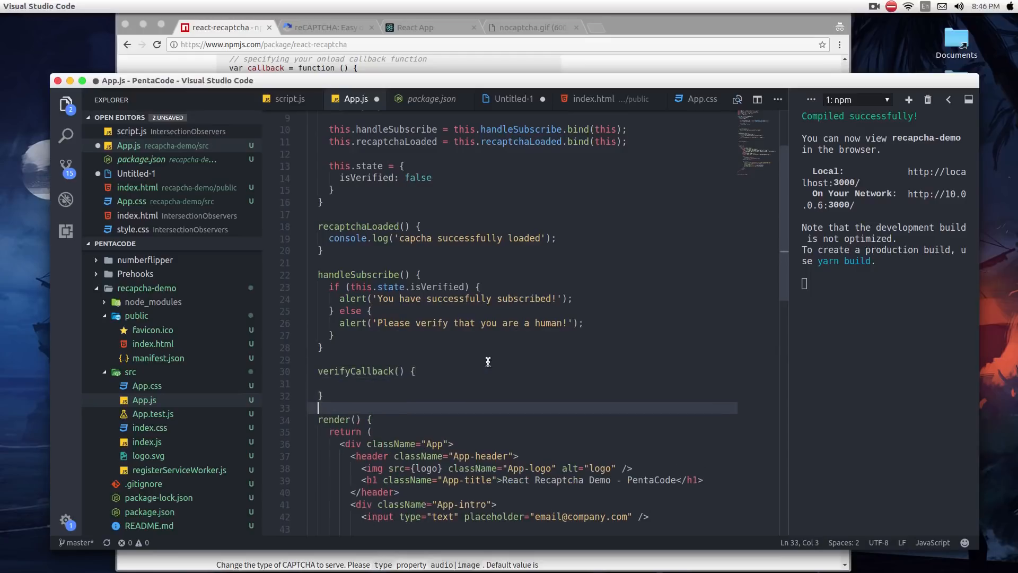
{"action": "double_click", "coordinate": [355, 372]}
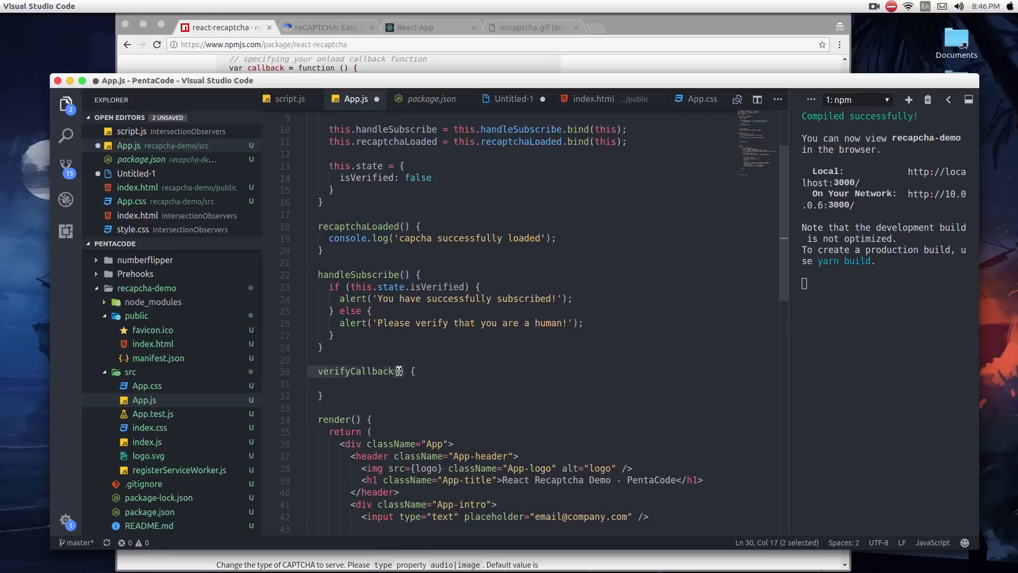
{"action": "type", "text": "response"}
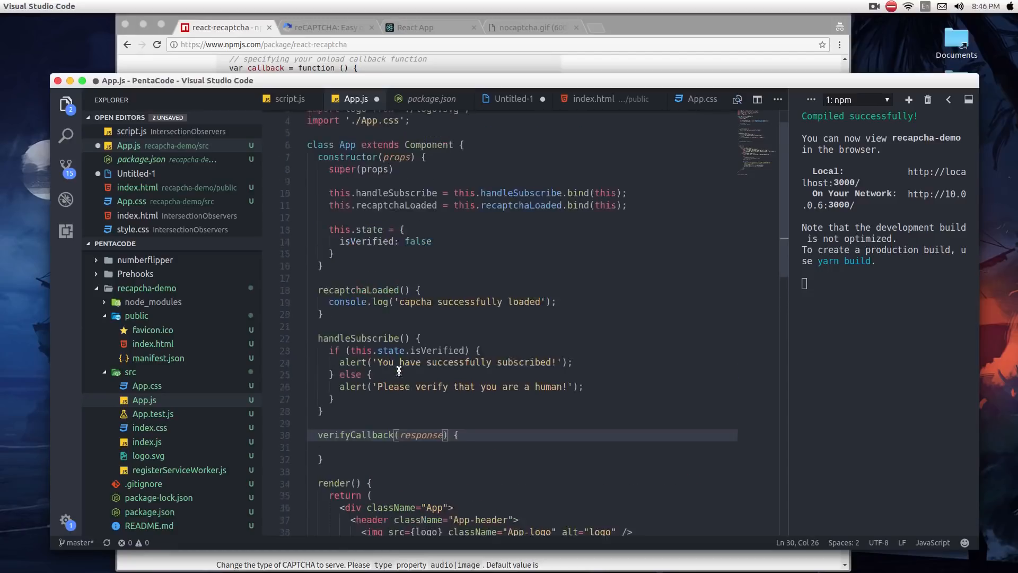
- Bind it in the constructor: this.verifyCallback = this.verifyCallback.bind(this);
{"action": "type", "text": "thi"}
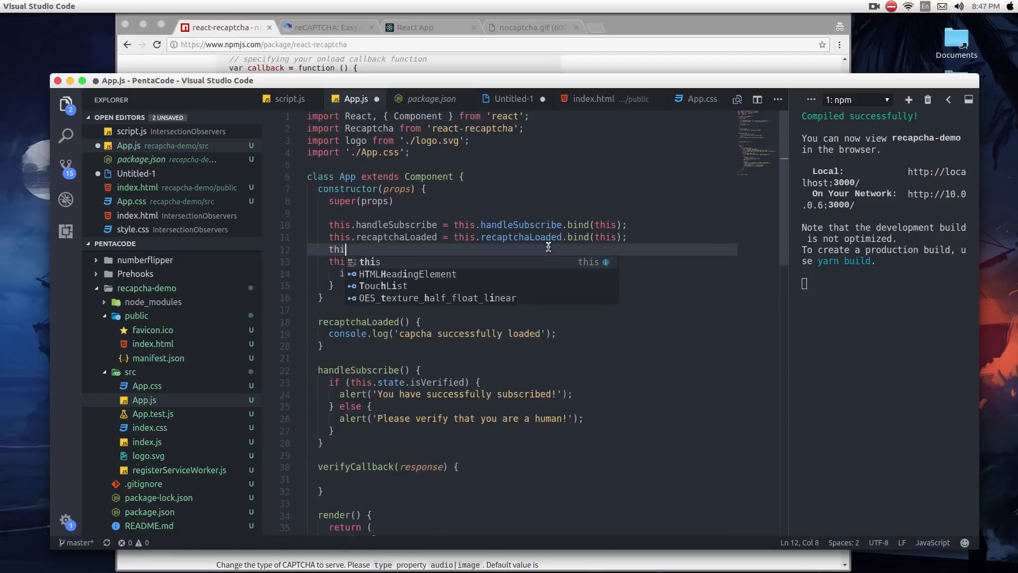
{"action": "type", "text": ".verifyCallback = this"}
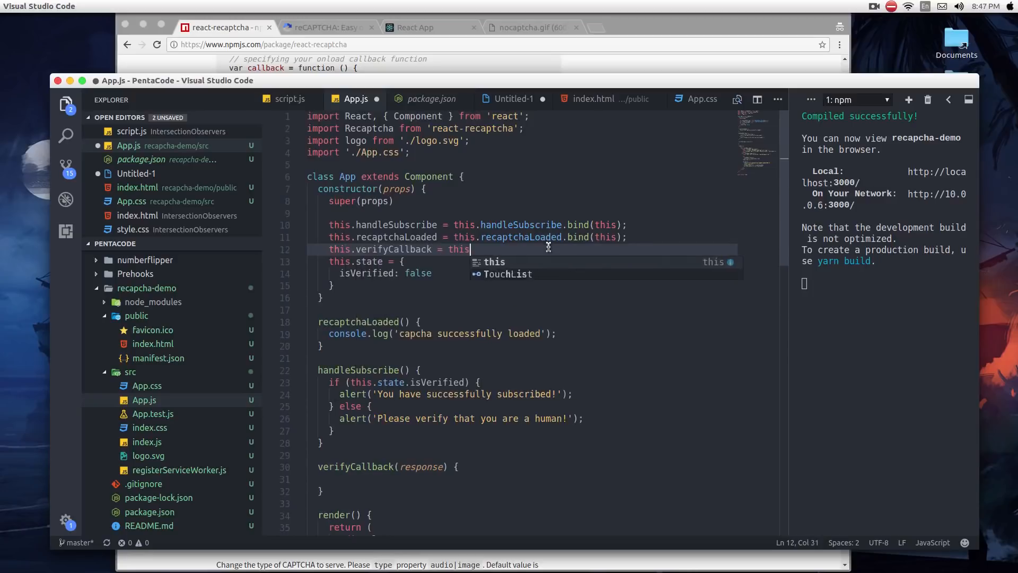
{"action": "type", "text": ".verifyCallback."}
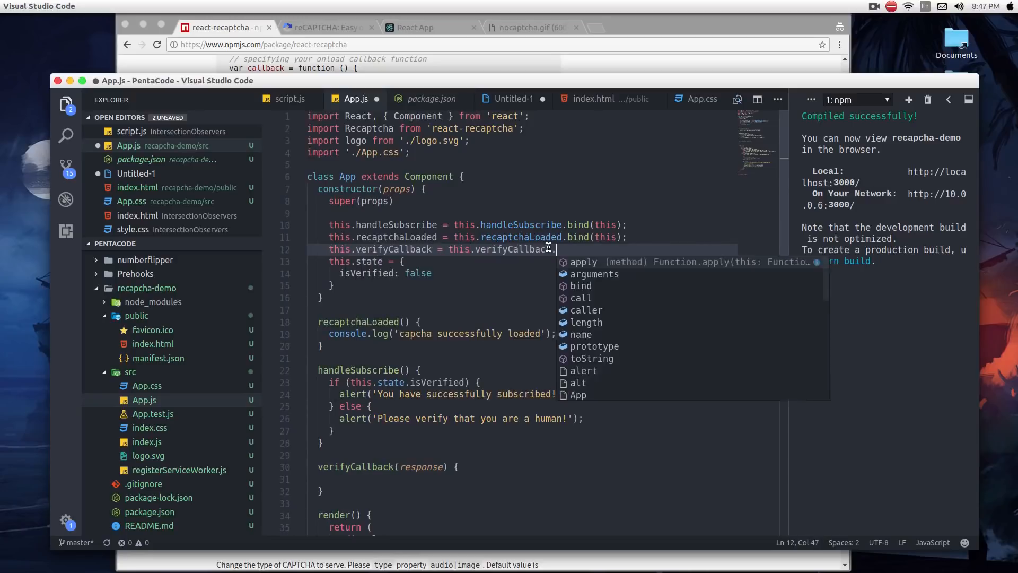
{"action": "type", "text": ".bind(this);"}
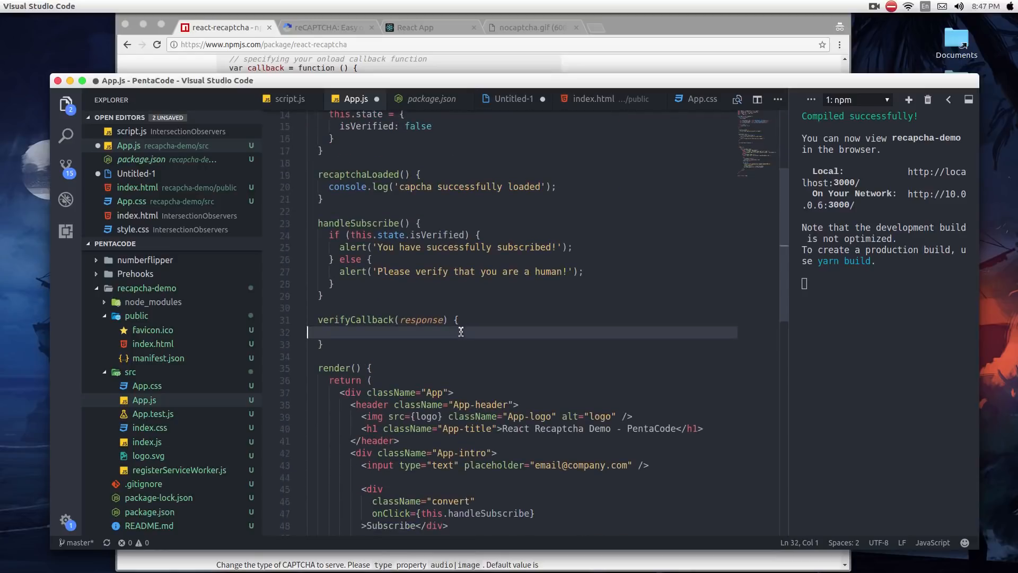
- Fill verifyCallback with if (response) { this.setState({ isVerified: true }) }
{"action": "scroll", "scroll_direction": "down", "scroll_amount": 3}
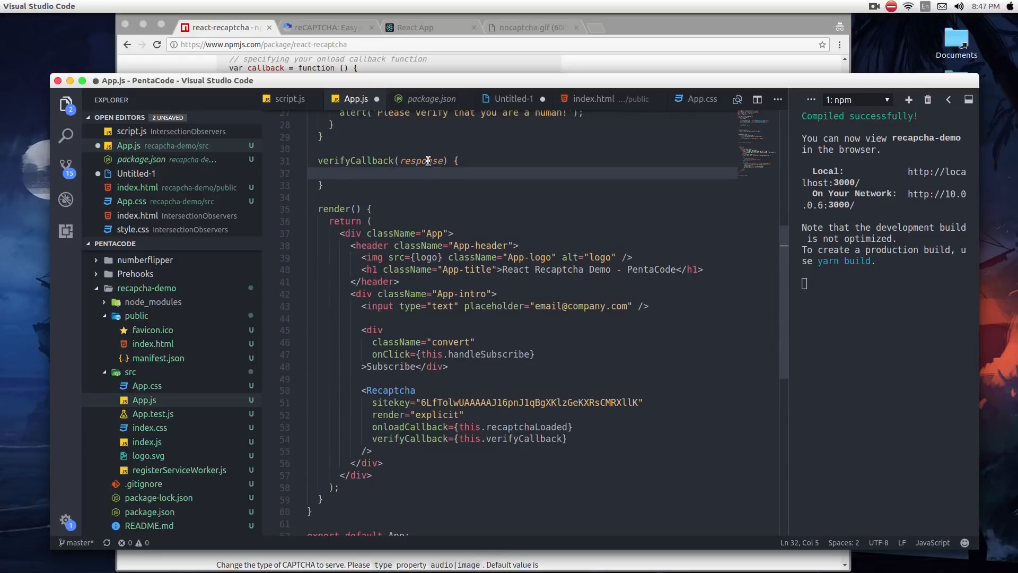
{"action": "double_click", "coordinate": [420, 161]}
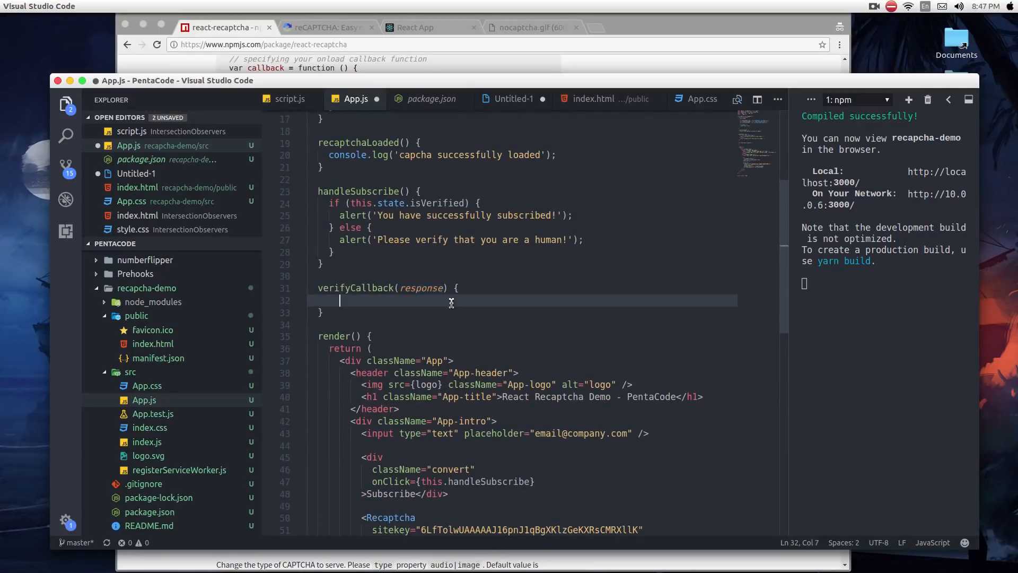
{"action": "type", "text": "if (response) {"}
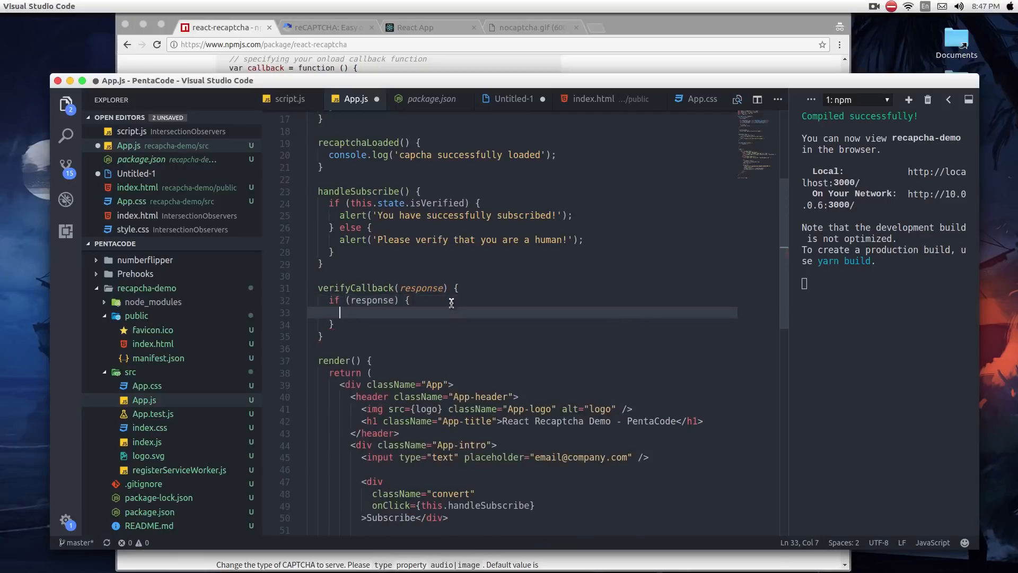
{"action": "type", "text": "this.setState("}
{"action": "type", "text": "isVerified:"}
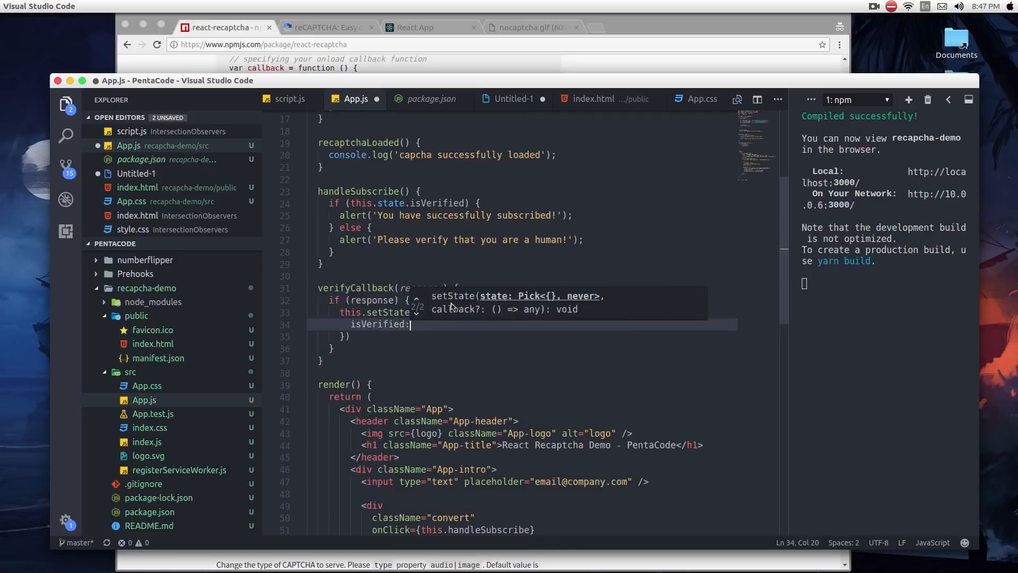
{"action": "type", "text": "tr"}
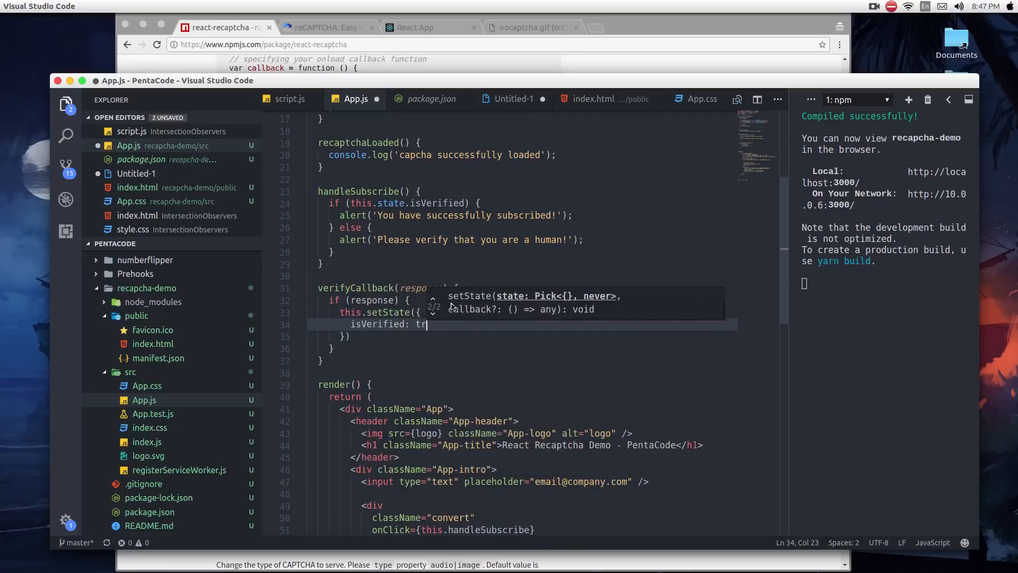
{"action": "type", "text": "ue;"}
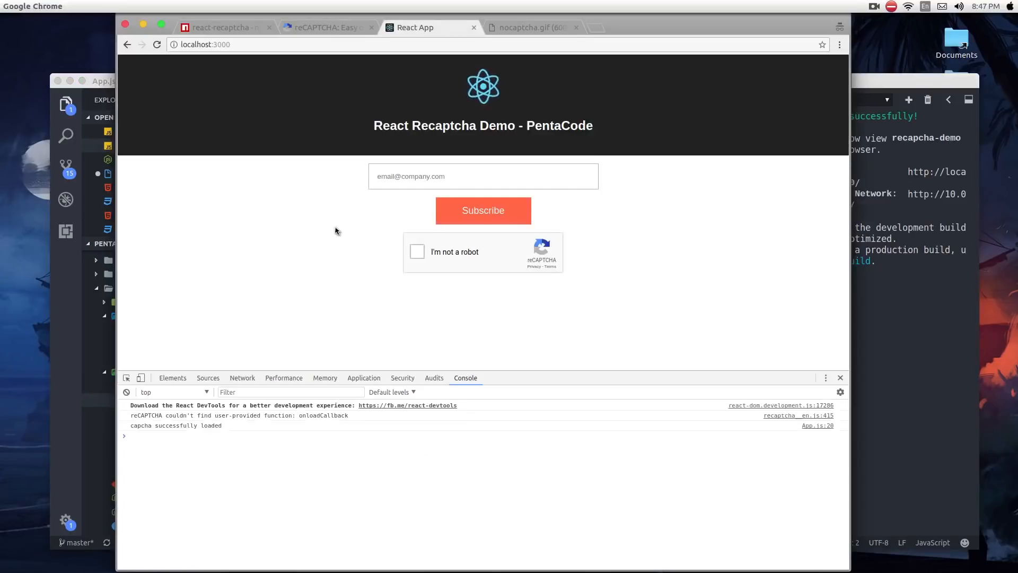
{"action": "mouse_move", "coordinate": [379, 264]}
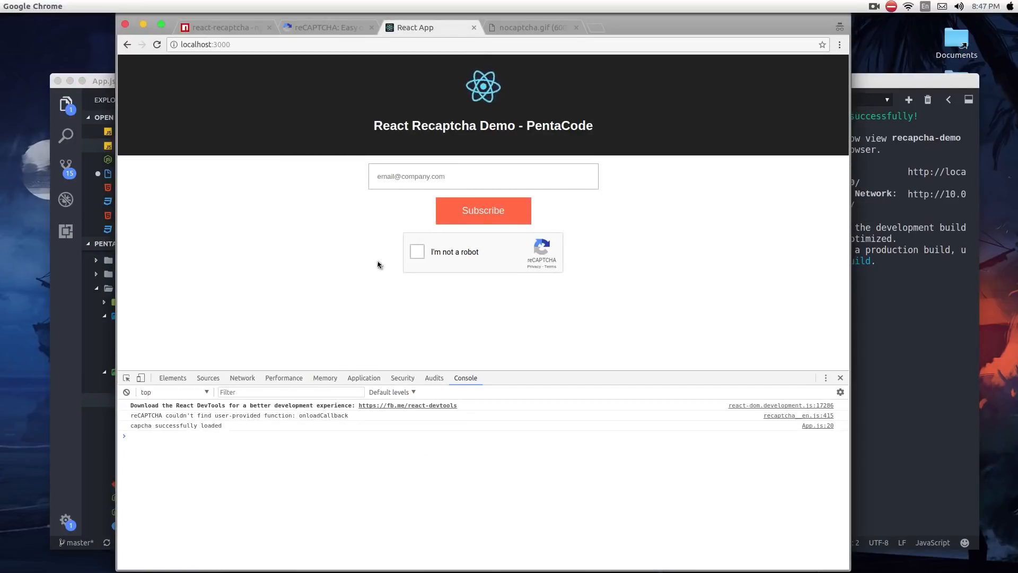
- Attempt Subscribe unverified and dismiss the please-verify-you're-human warning
{"action": "left_click", "coordinate": [483, 210]}
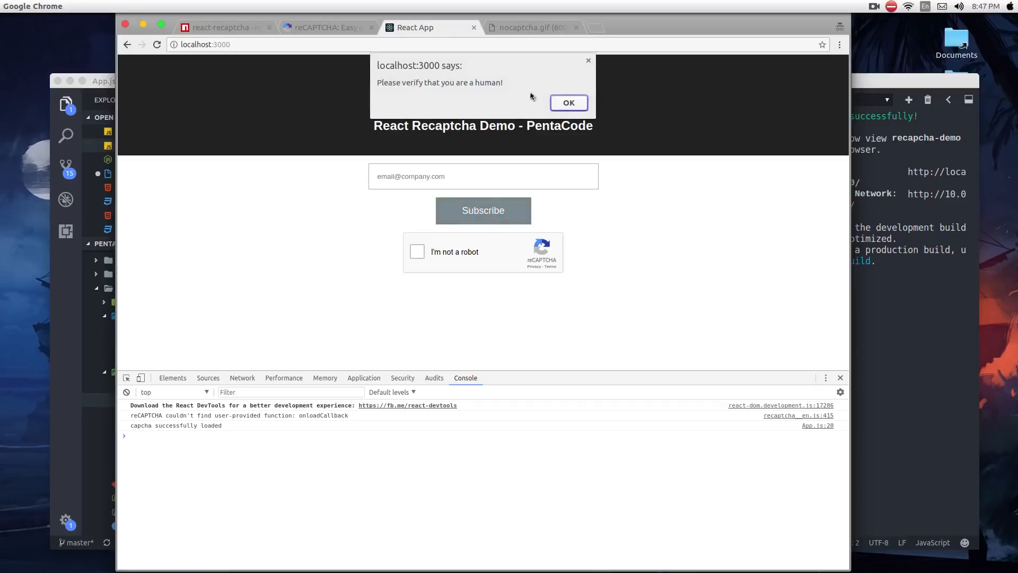
{"action": "left_click", "coordinate": [568, 103]}
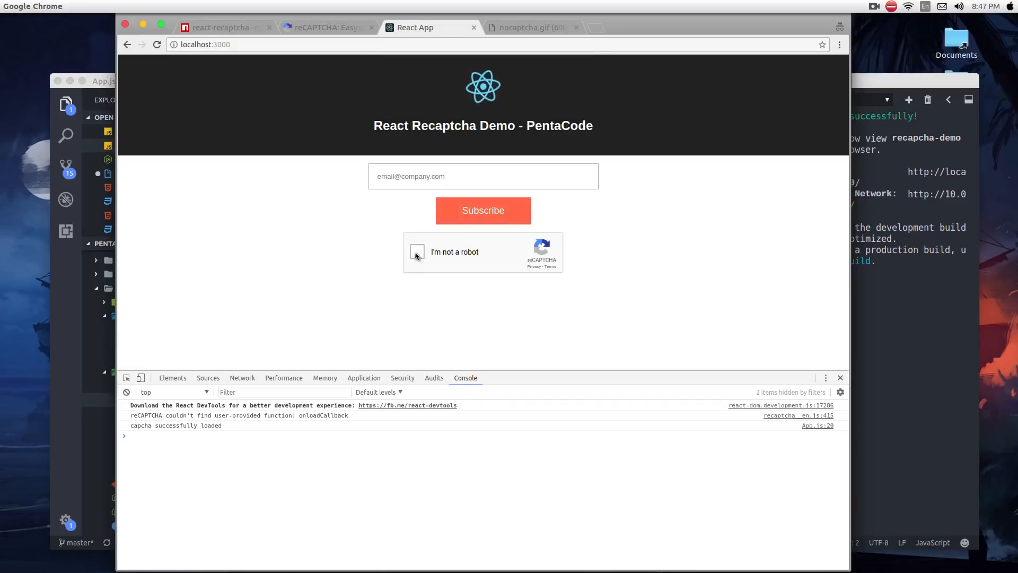
- Tick 'I'm not a robot', subscribe again and acknowledge the success alert
{"action": "left_click", "coordinate": [416, 252]}
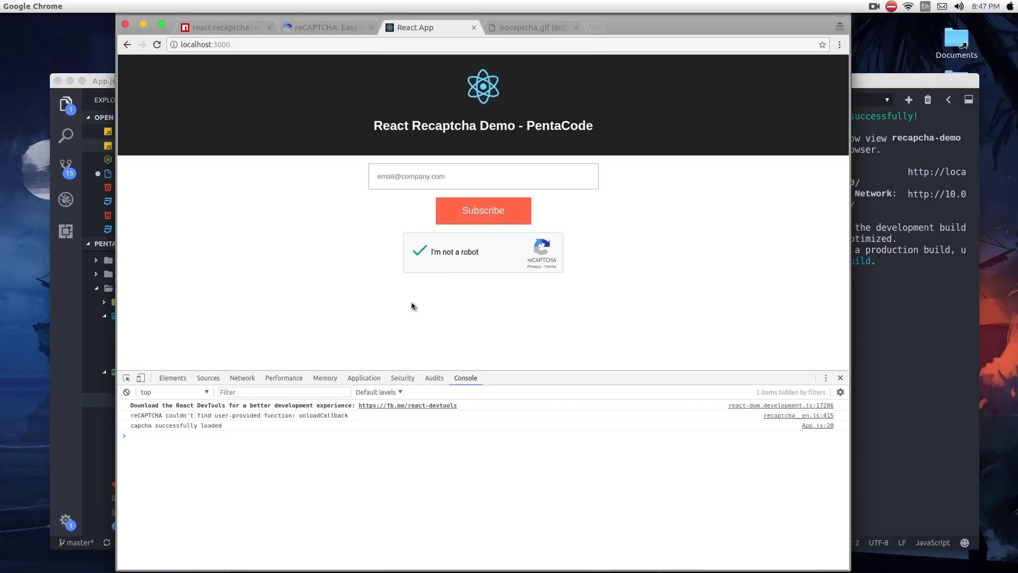
{"action": "mouse_move", "coordinate": [437, 223]}
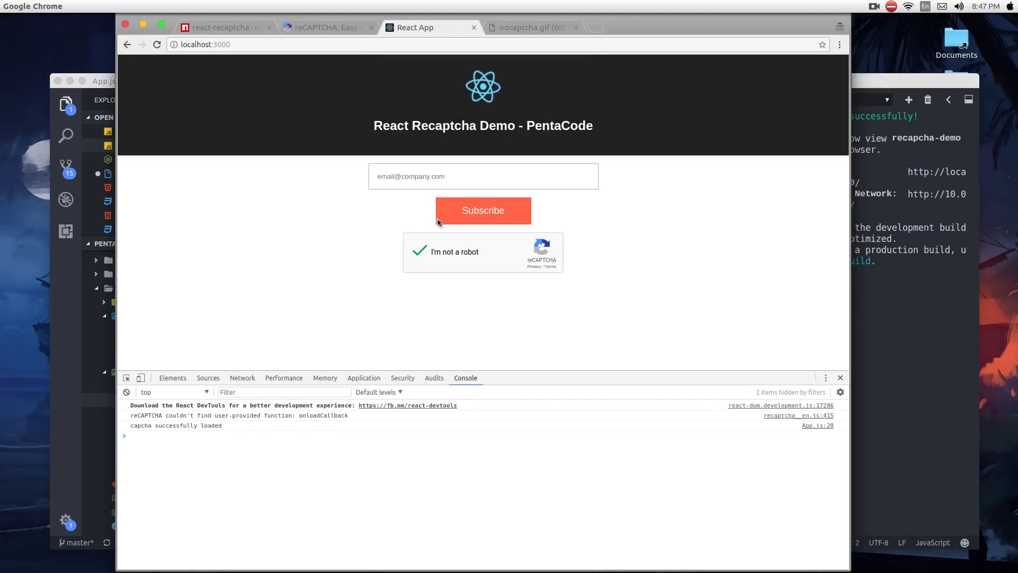
{"action": "left_click", "coordinate": [483, 210]}
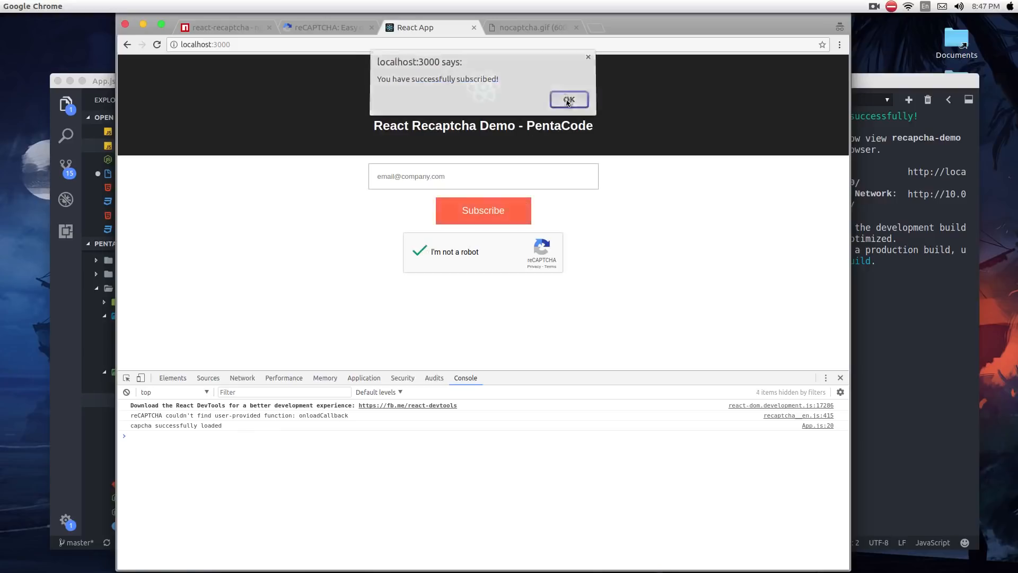
{"action": "left_click", "coordinate": [568, 100]}
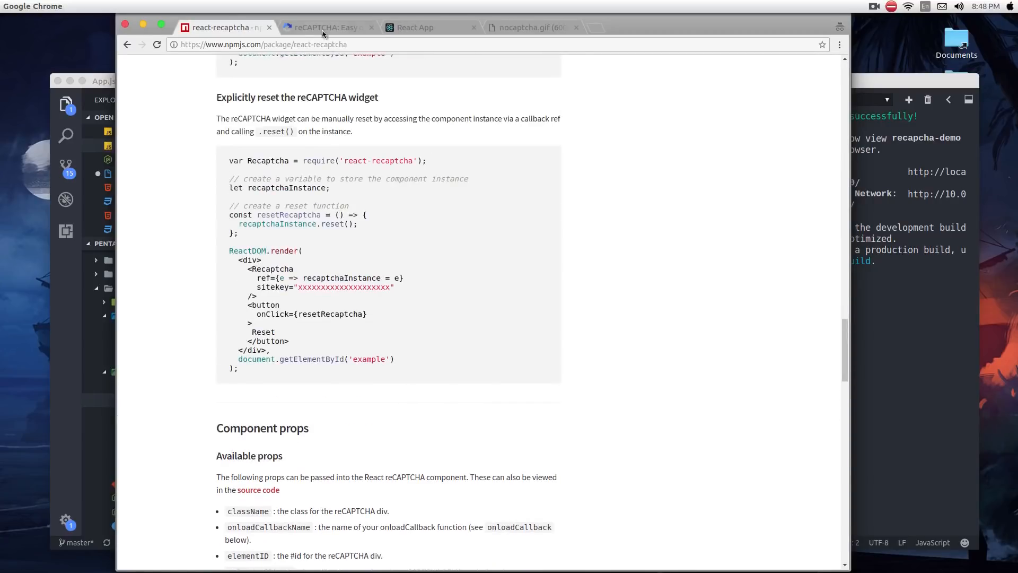
- Glance at the reCAPTCHA admin settings, then return to the verified React App page
{"action": "left_click", "coordinate": [324, 27]}
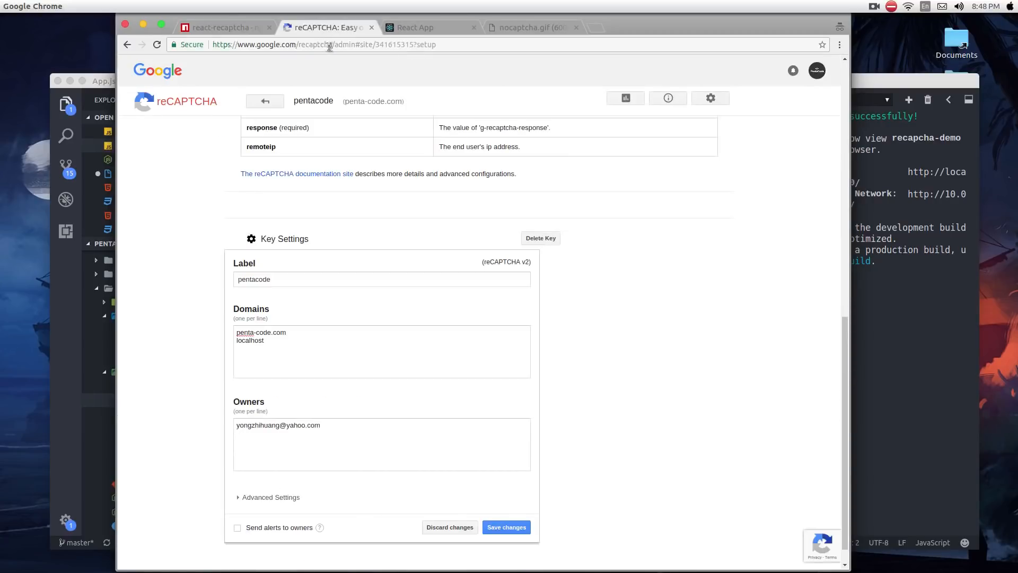
{"action": "left_click", "coordinate": [422, 28]}
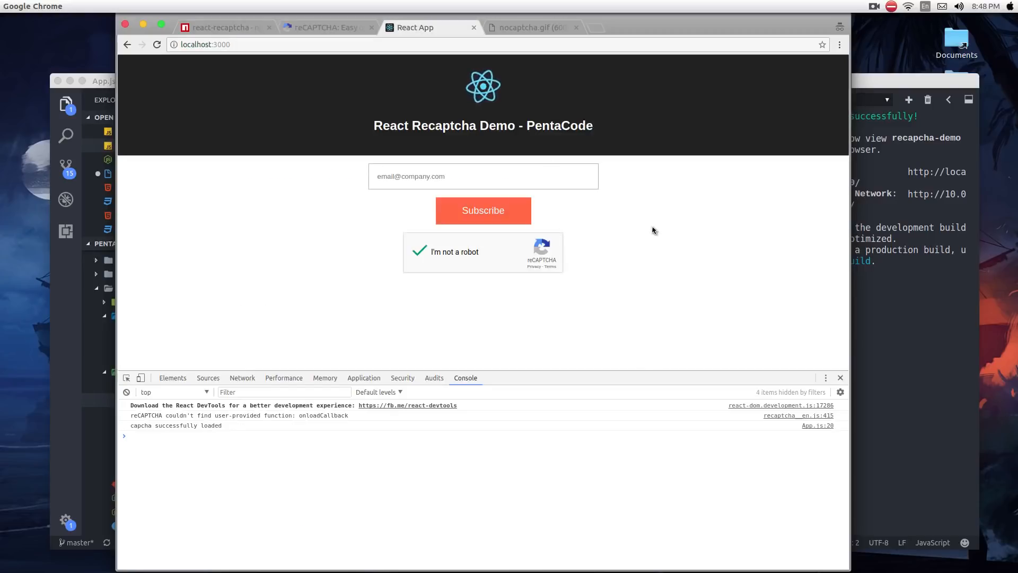
{"action": "mouse_move", "coordinate": [648, 233]}
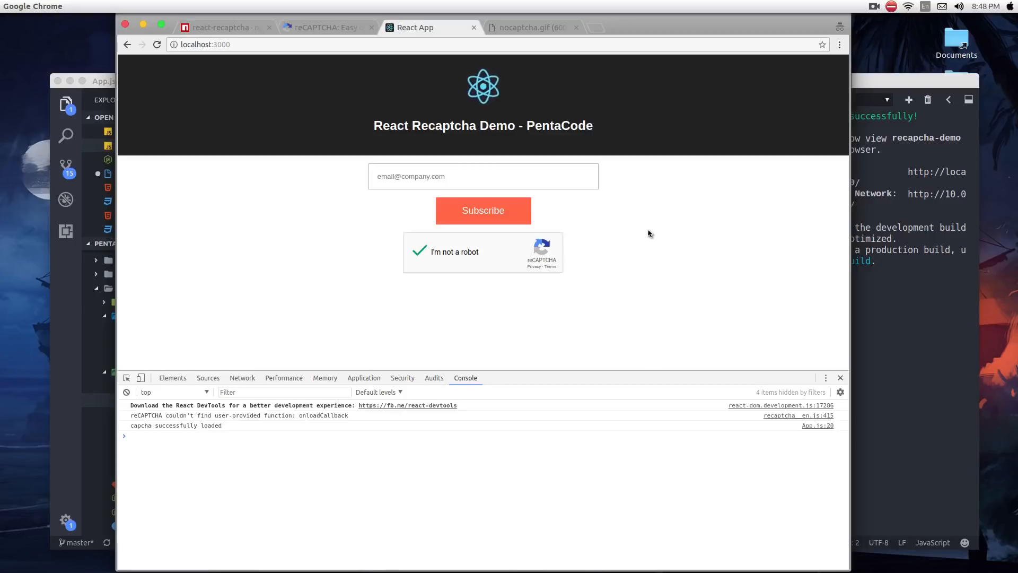